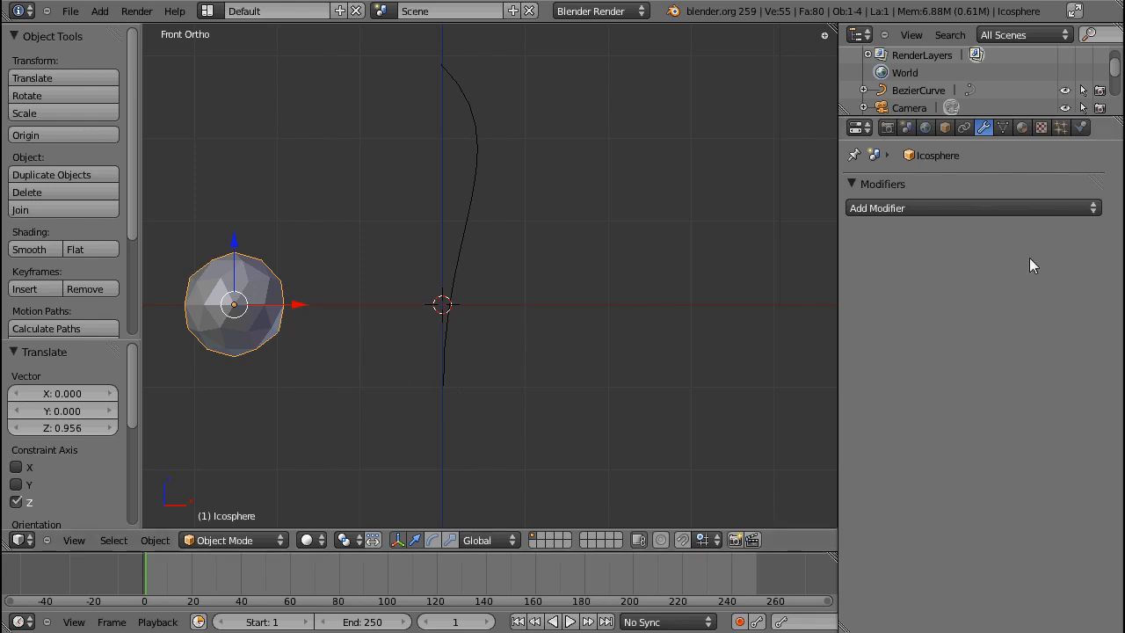
pyautogui.moveTo(872, 285)
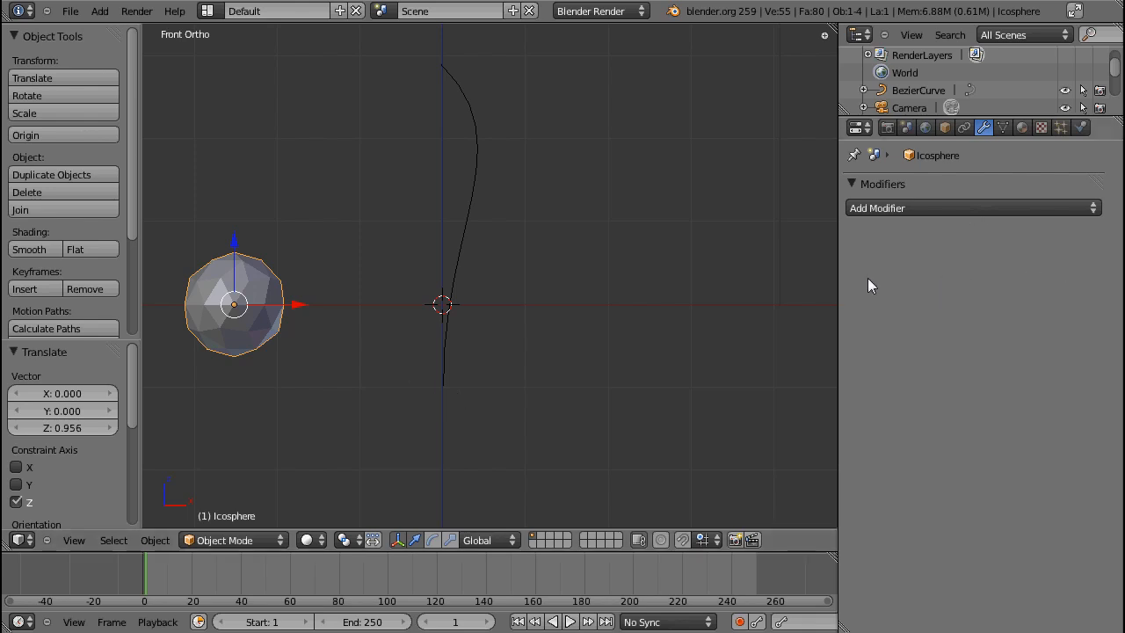
# Place the icosphere under the curve's bottom end and toggle Edit Mode briefly
pyautogui.scroll(-3)
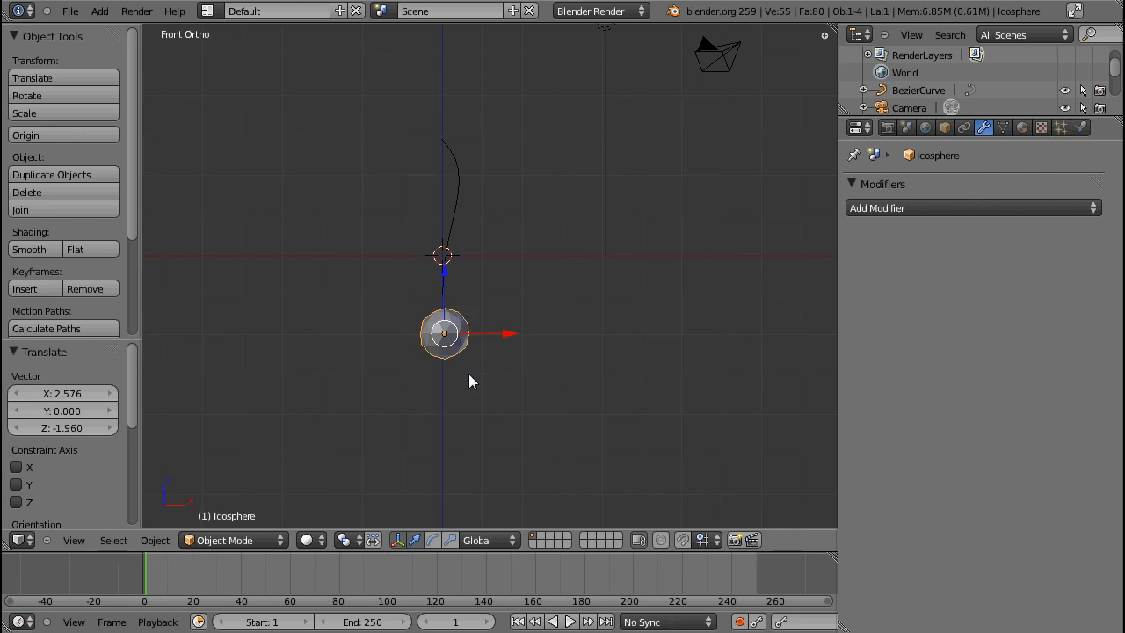
pyautogui.press('Tab')
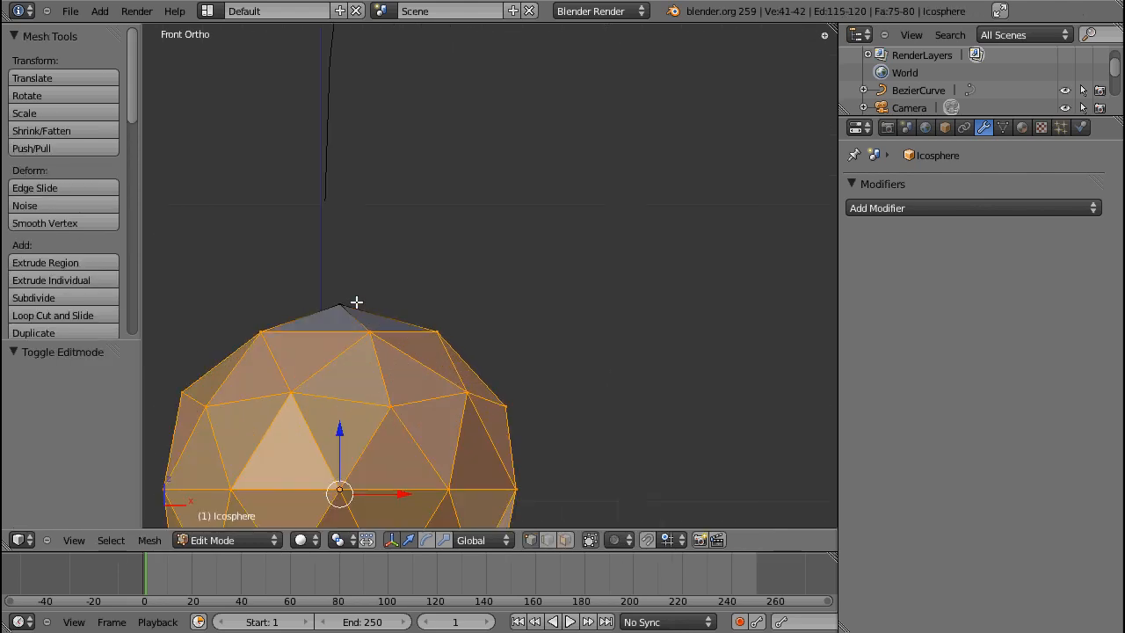
pyautogui.press('Tab')
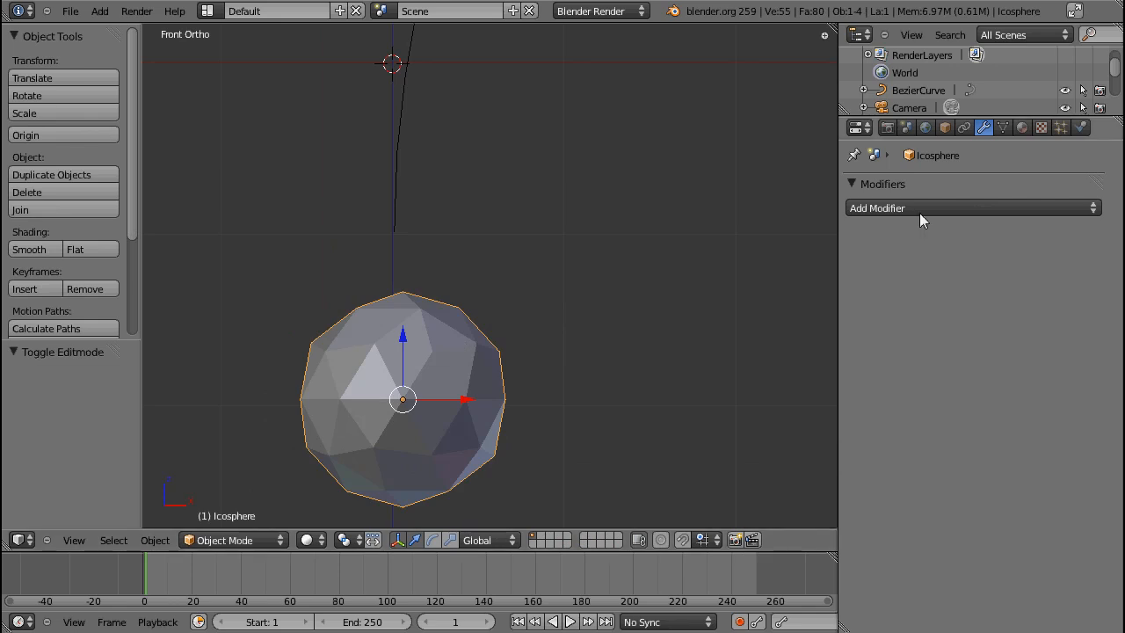
# Browse the Add Modifier list and dismiss it without adding a modifier
pyautogui.click(967, 208)
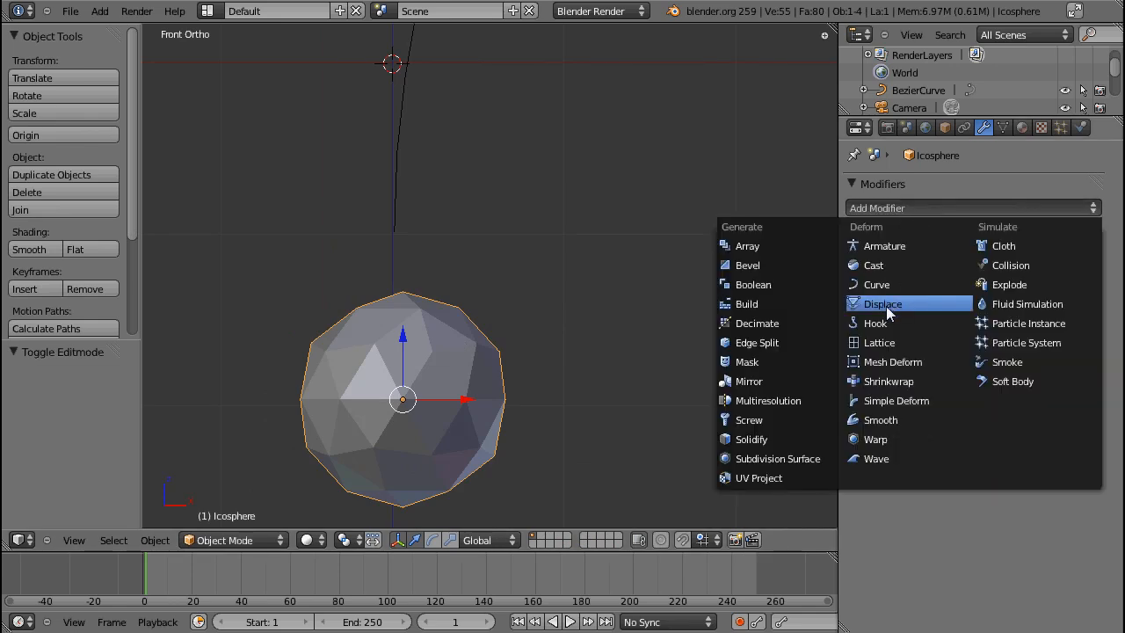
pyautogui.moveTo(883, 227)
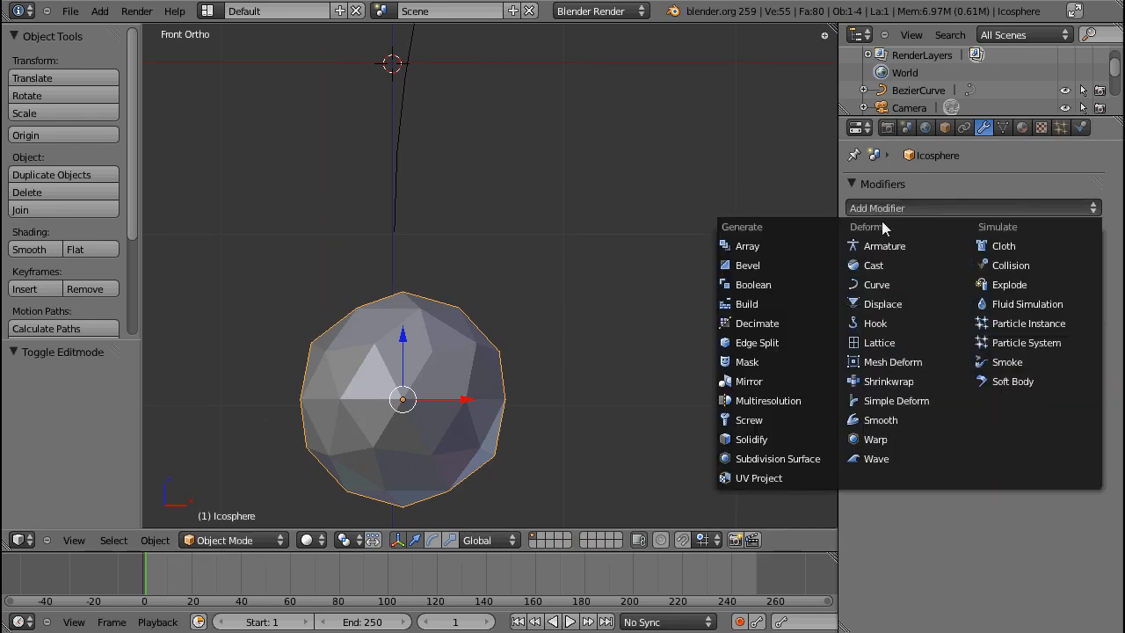
pyautogui.moveTo(1029, 323)
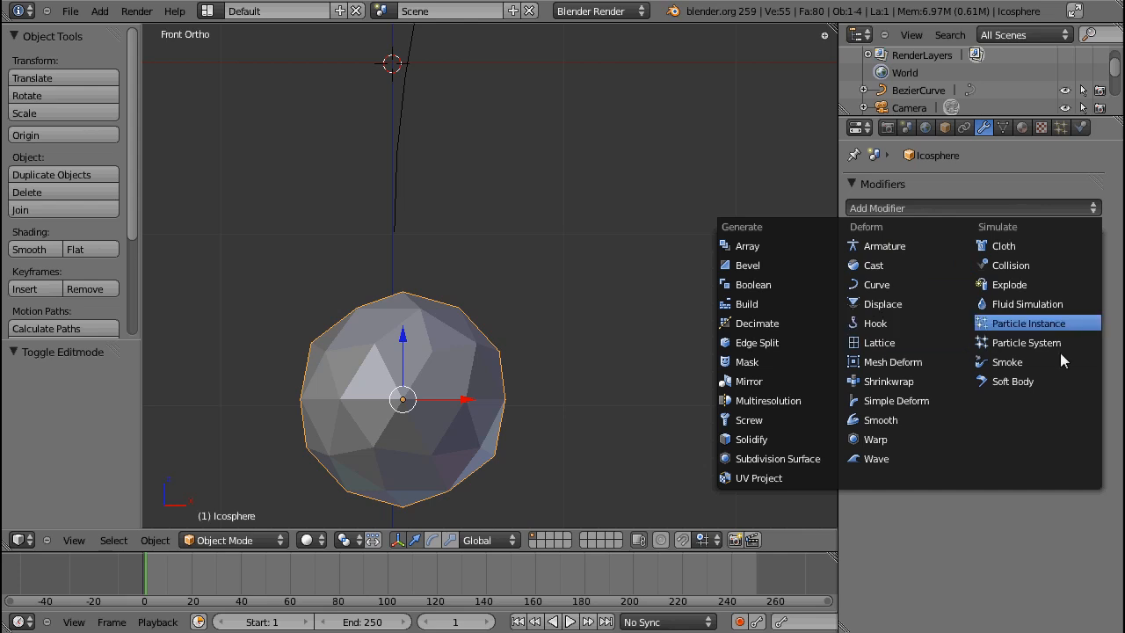
pyautogui.click(1009, 387)
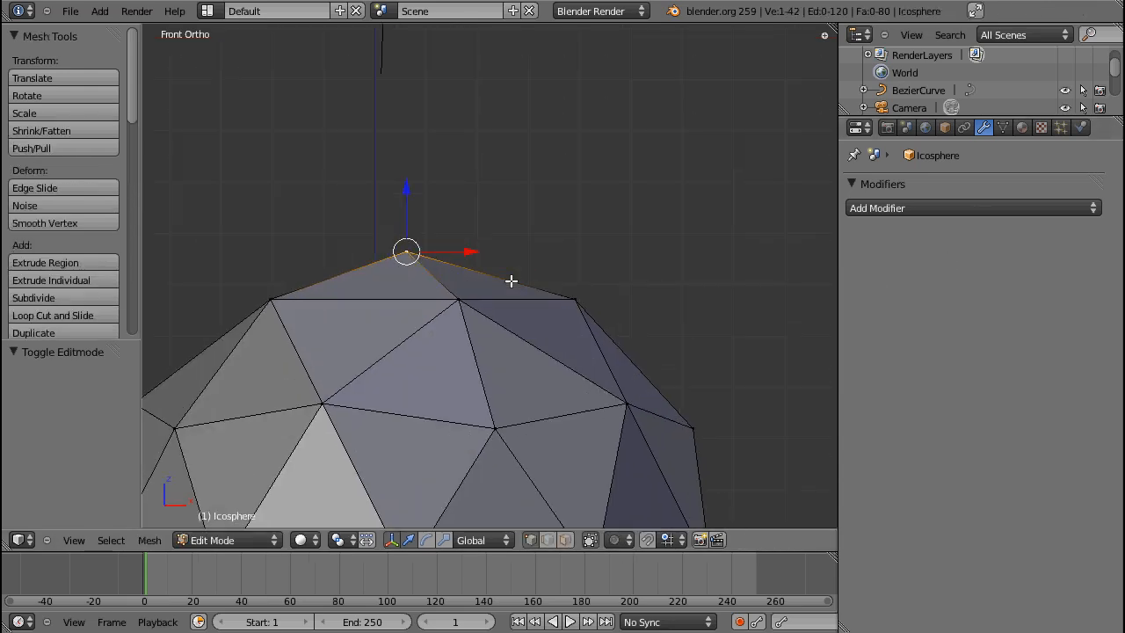
# Hook the top vertex to a new object (Ctrl+H) and keep Empty as the hook's target
pyautogui.scroll(-3)
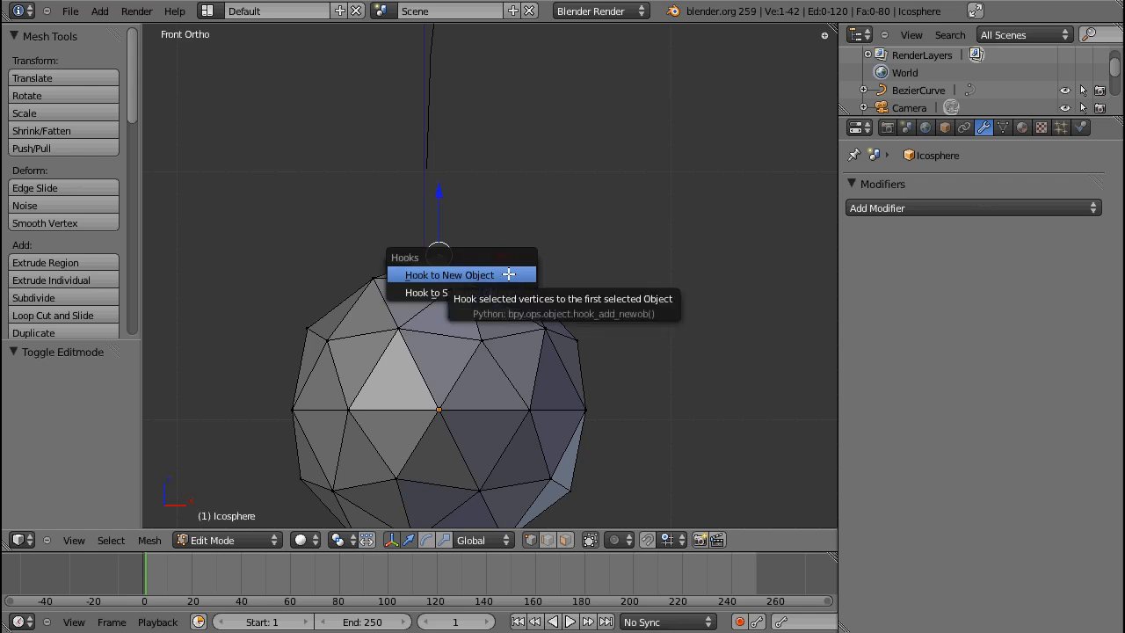
pyautogui.click(450, 274)
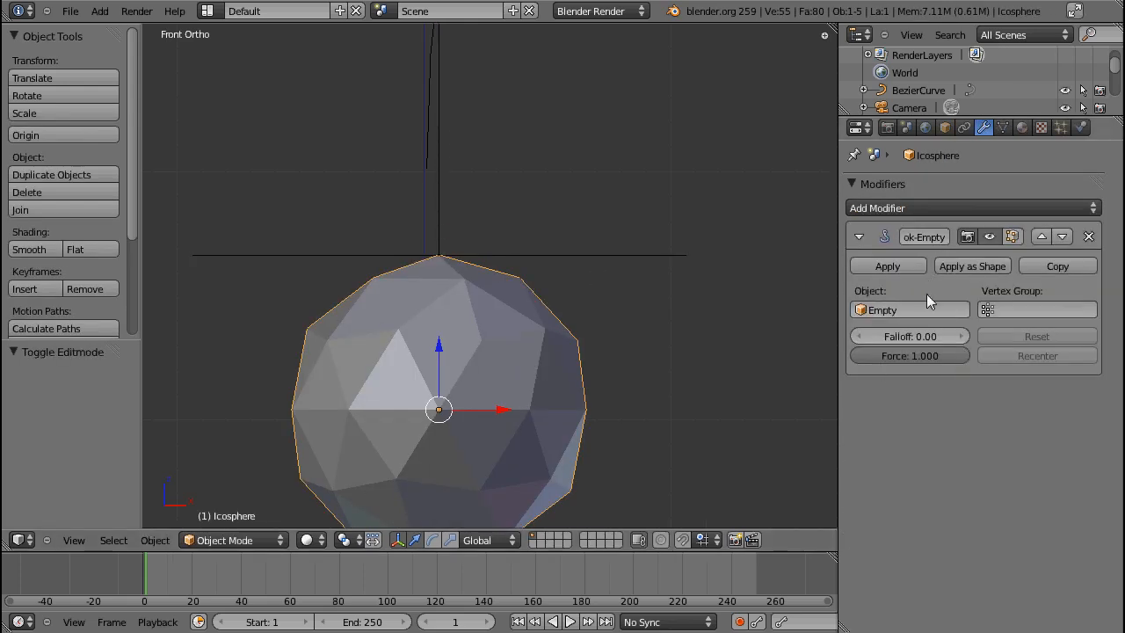
pyautogui.moveTo(1016, 420)
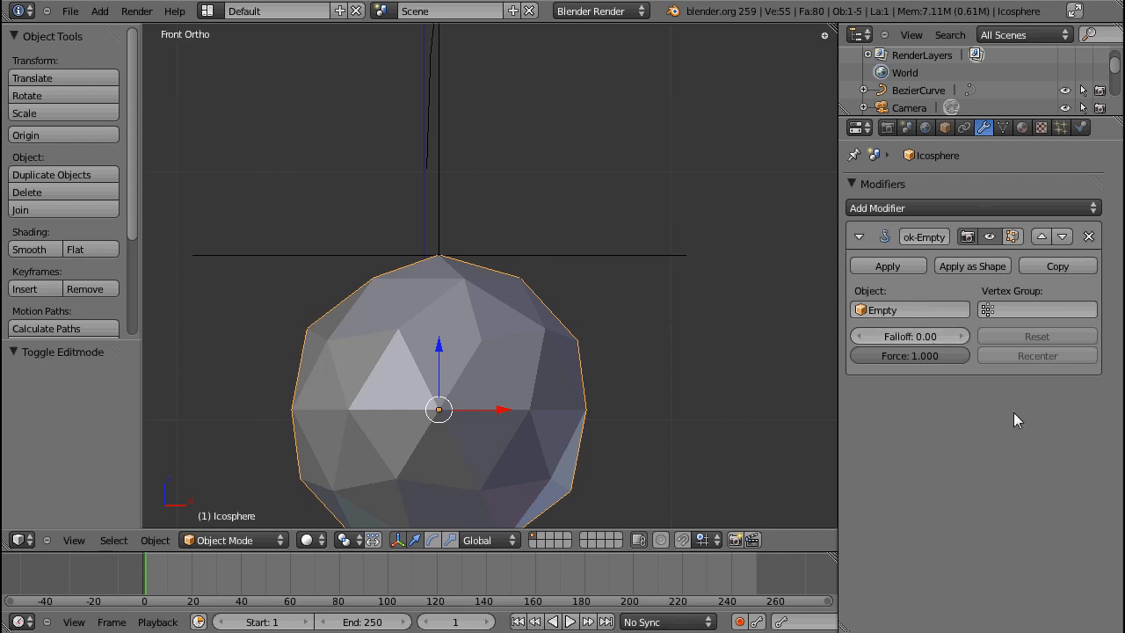
pyautogui.click(910, 309)
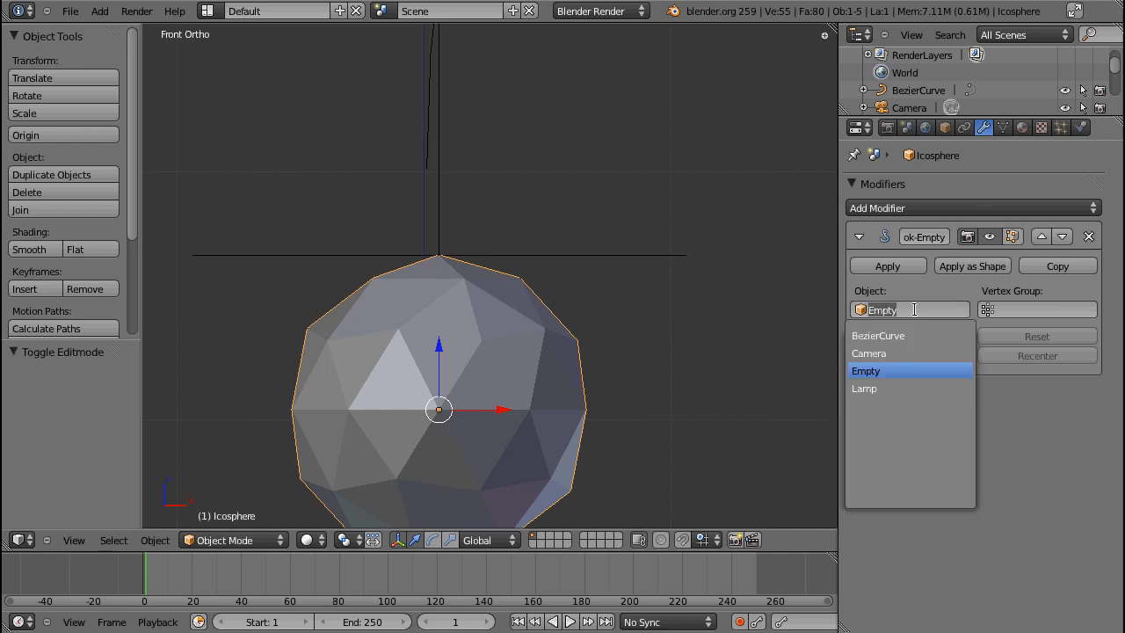
pyautogui.click(864, 369)
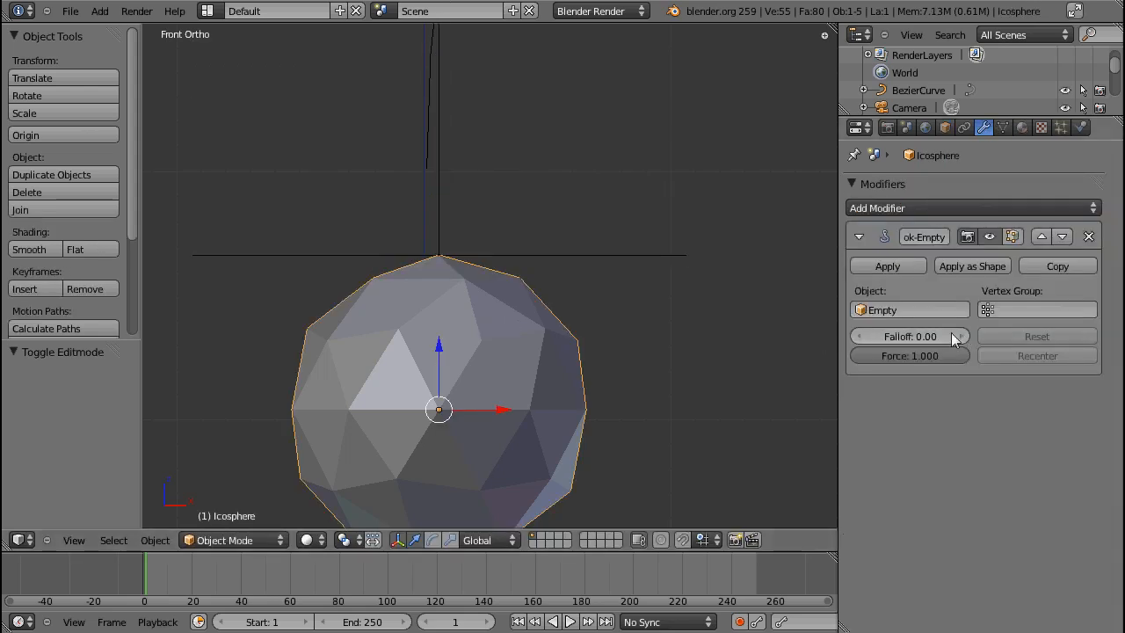
pyautogui.moveTo(523, 330)
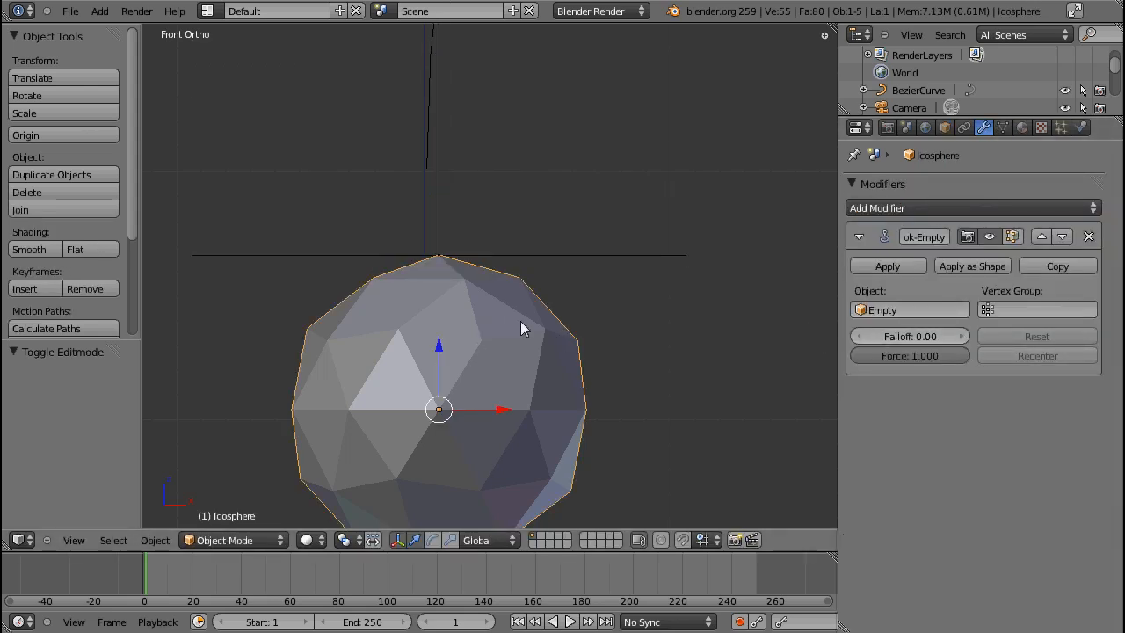
pyautogui.moveTo(1058, 383)
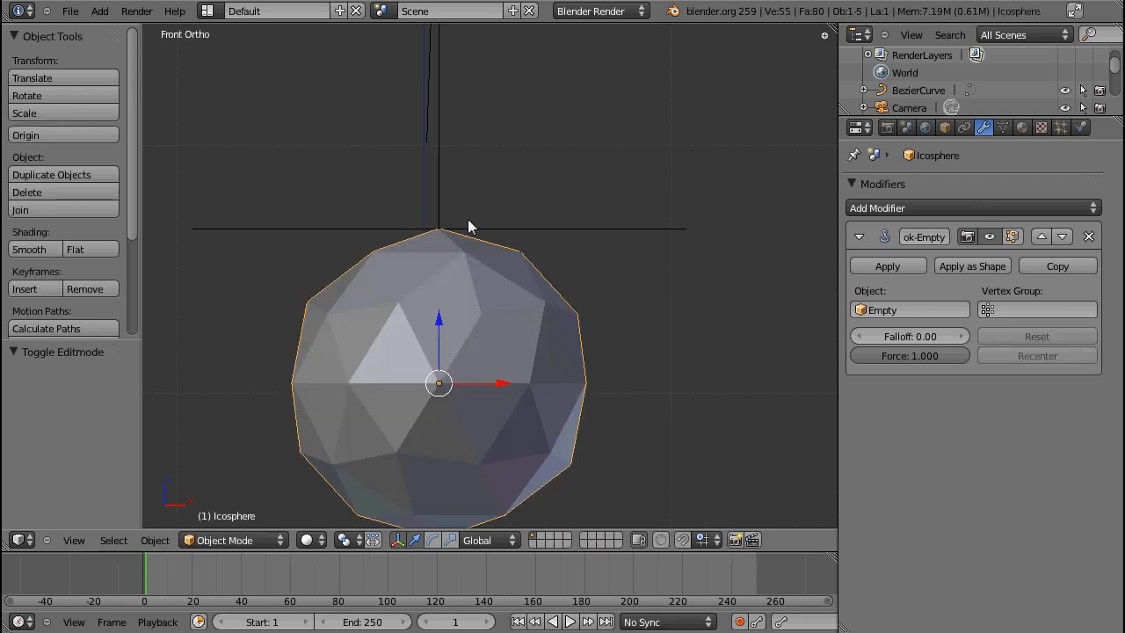
pyautogui.moveTo(561, 251)
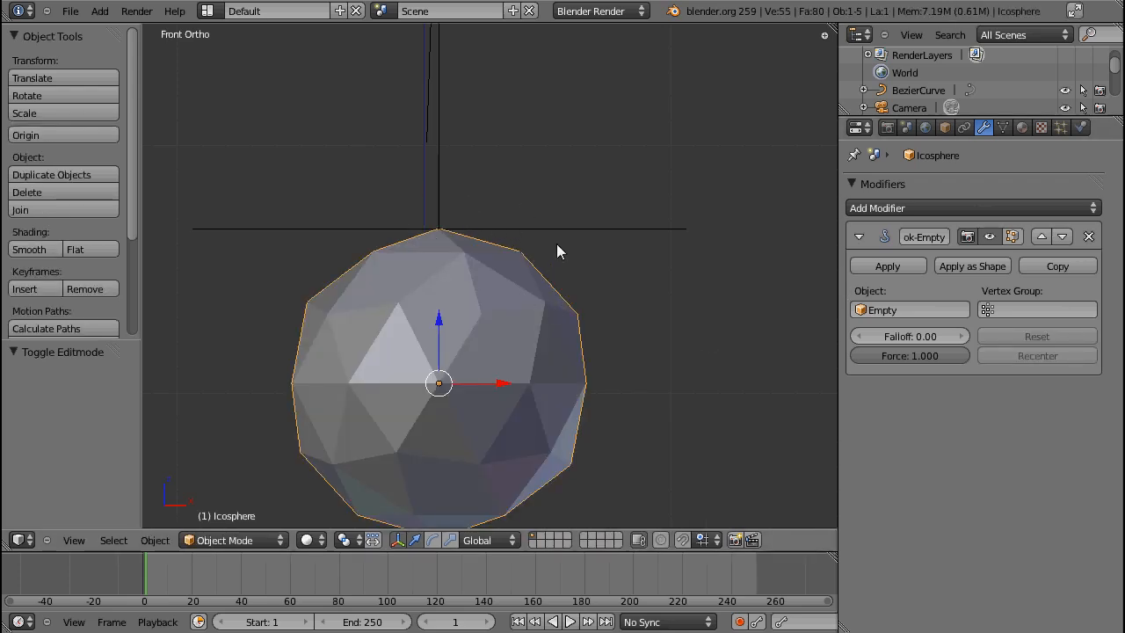
# Assign a vertex group to the hook and raise the Empty to pull the sphere's top into a point
pyautogui.click(439, 109)
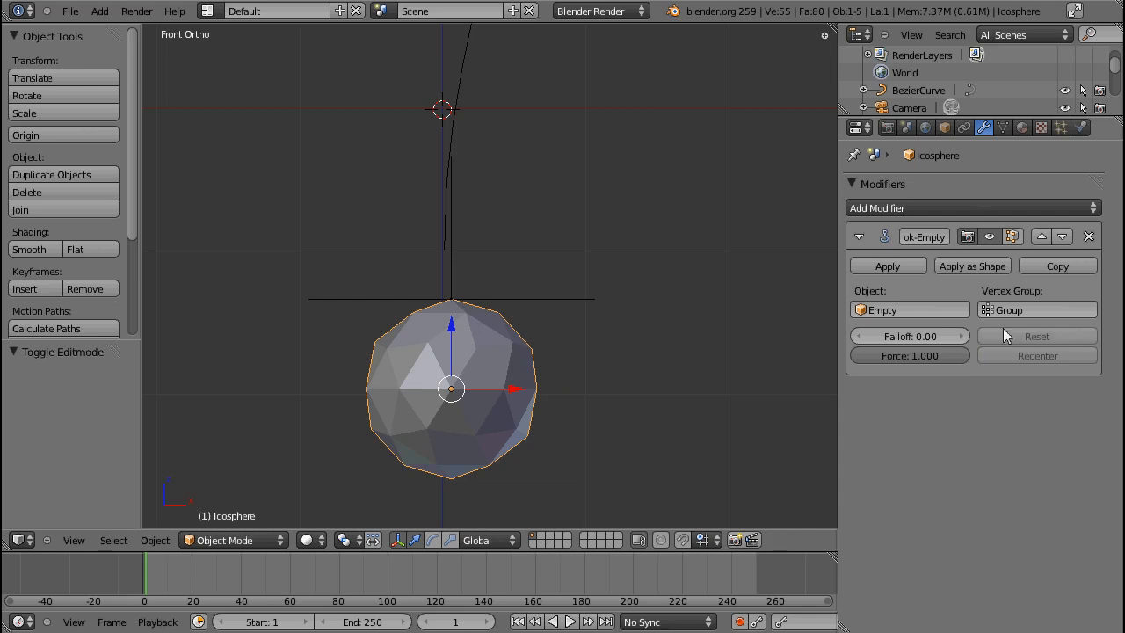
pyautogui.click(1036, 309)
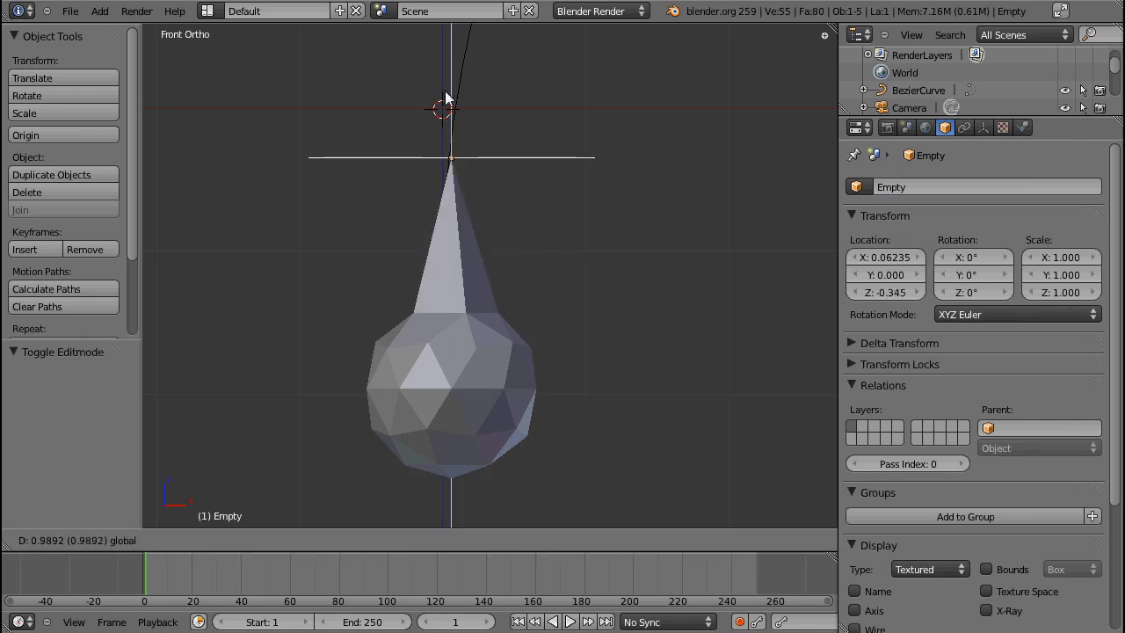
pyautogui.moveTo(478, 148)
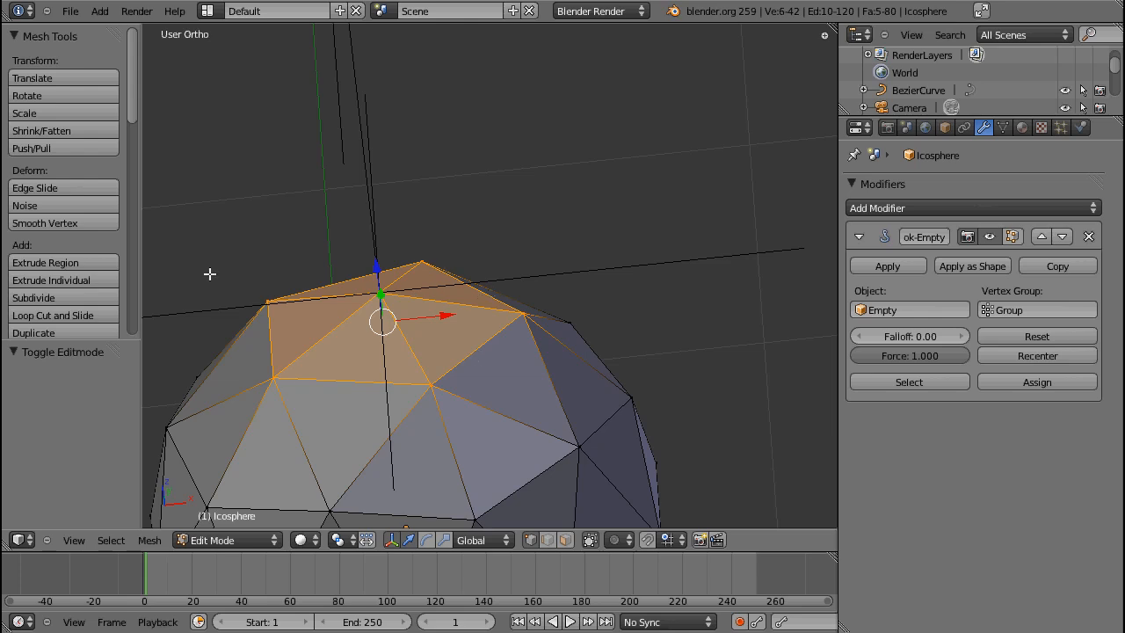
pyautogui.moveTo(415, 305)
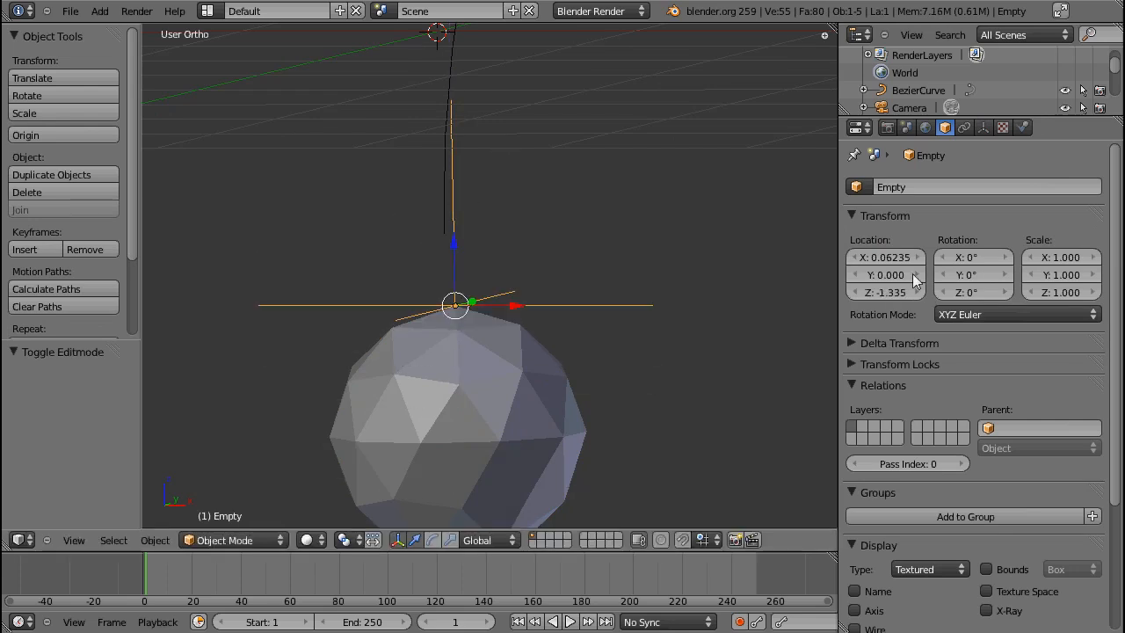
pyautogui.click(457, 430)
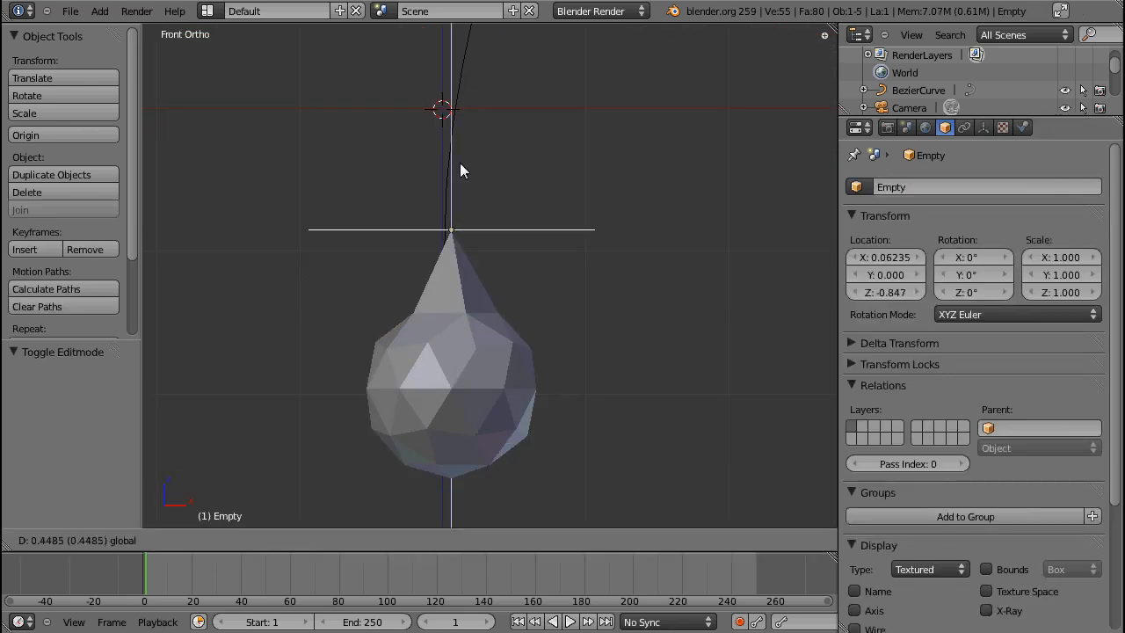
pyautogui.moveTo(481, 134)
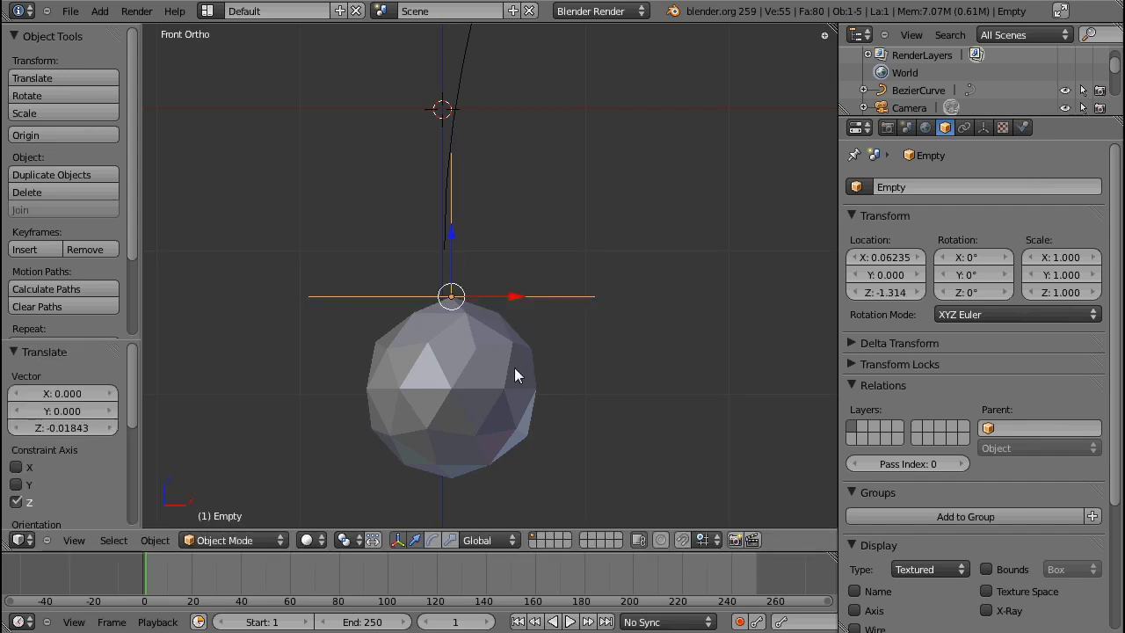
pyautogui.moveTo(542, 383)
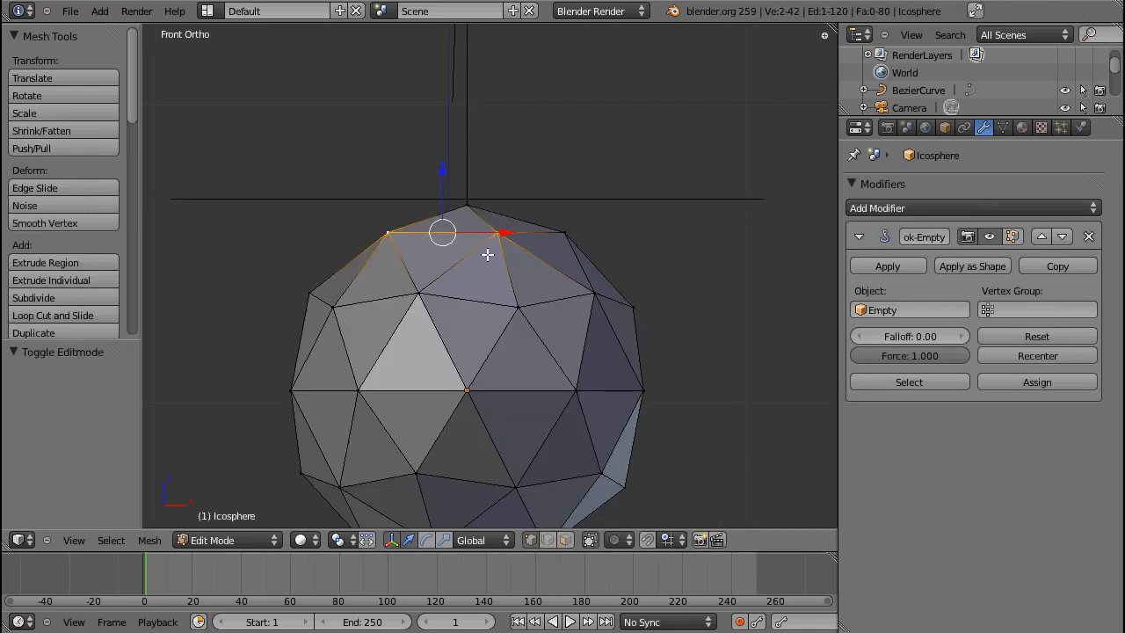
# Hook the selected top vertex to the existing Empty via Hook to Selected Object
pyautogui.click(225, 539)
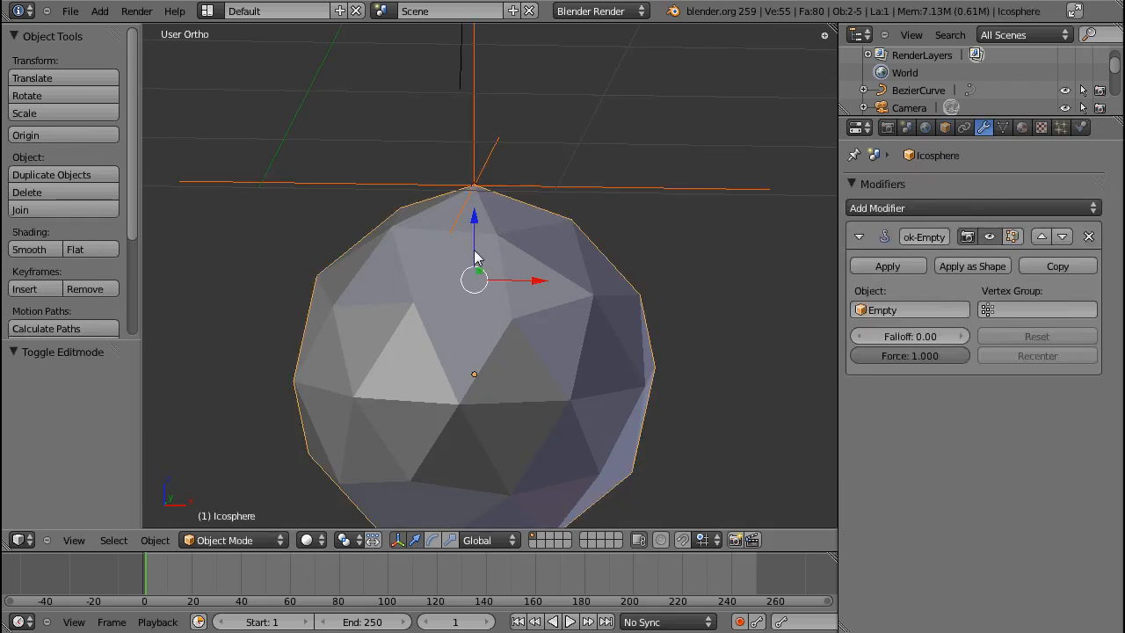
pyautogui.moveTo(481, 343)
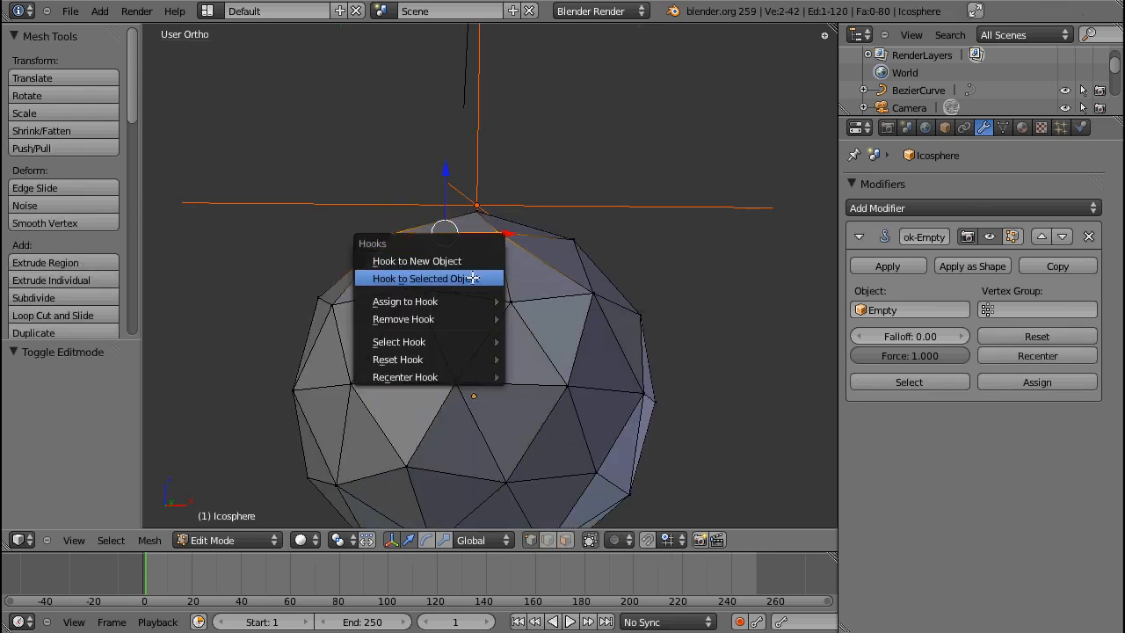
pyautogui.click(423, 277)
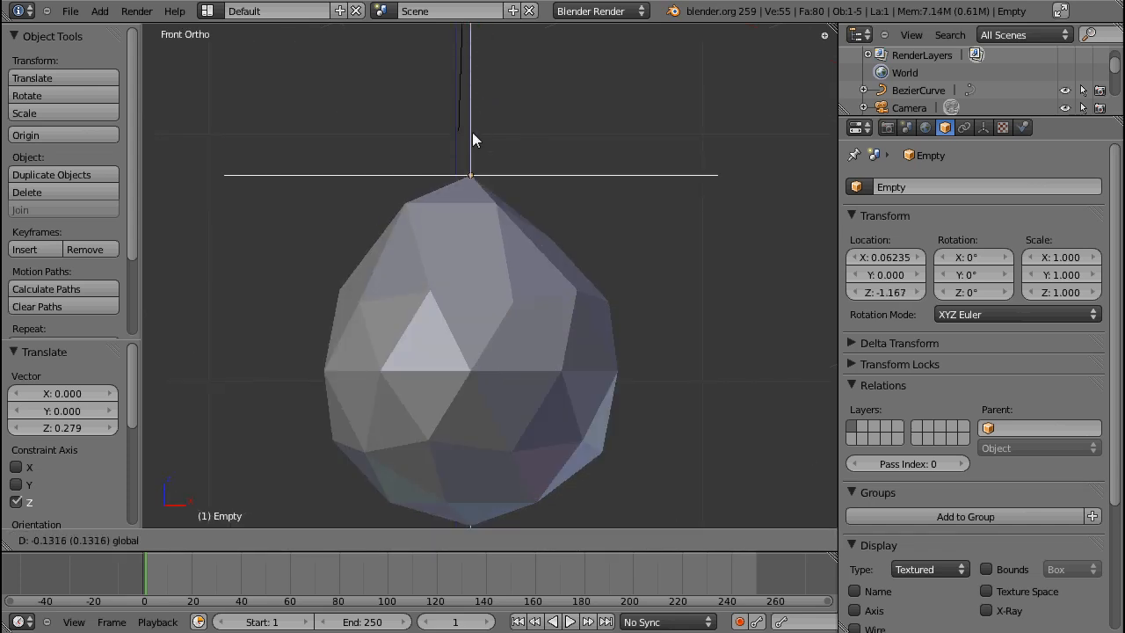
pyautogui.moveTo(478, 174)
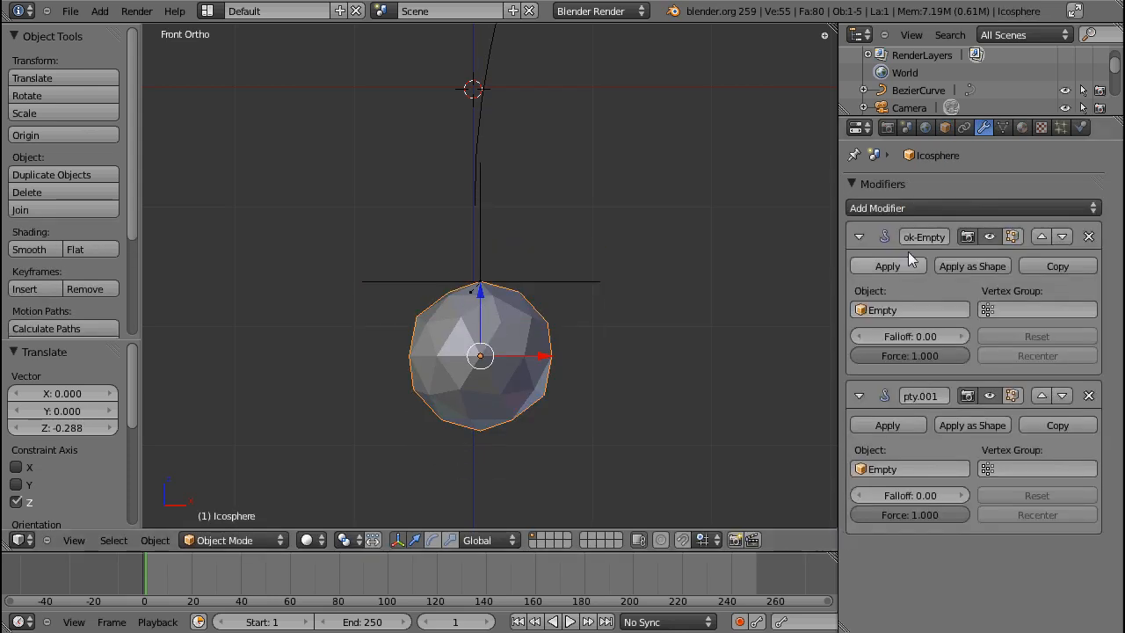
# Remove the extra hook modifier and snap the curve's lower point to the 3D cursor
pyautogui.click(1088, 236)
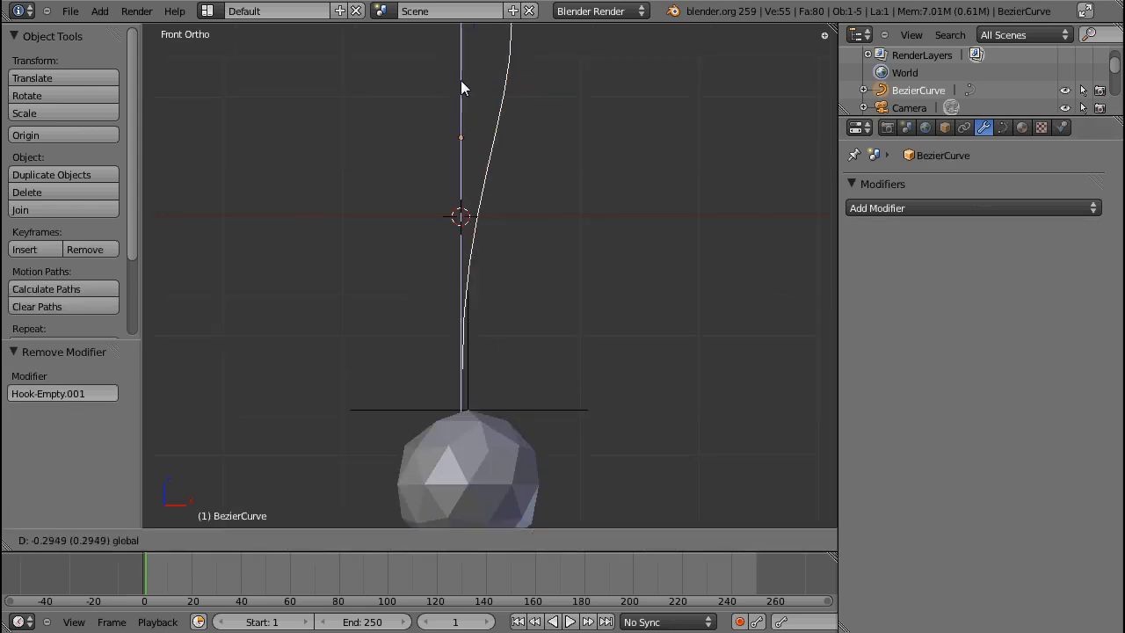
pyautogui.press('Tab')
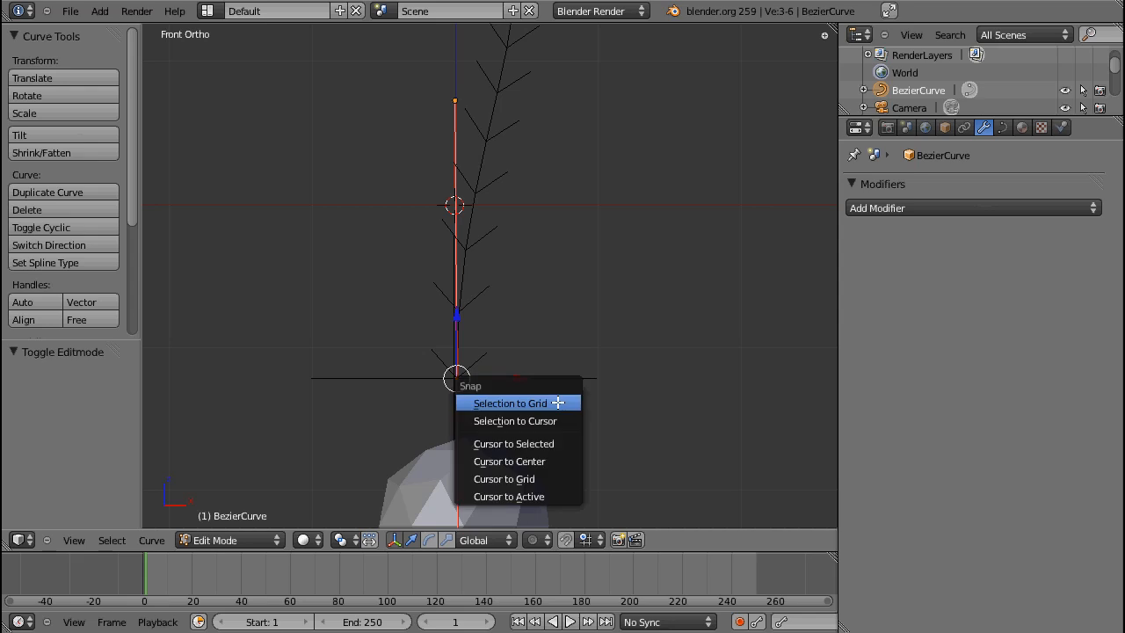
pyautogui.click(510, 403)
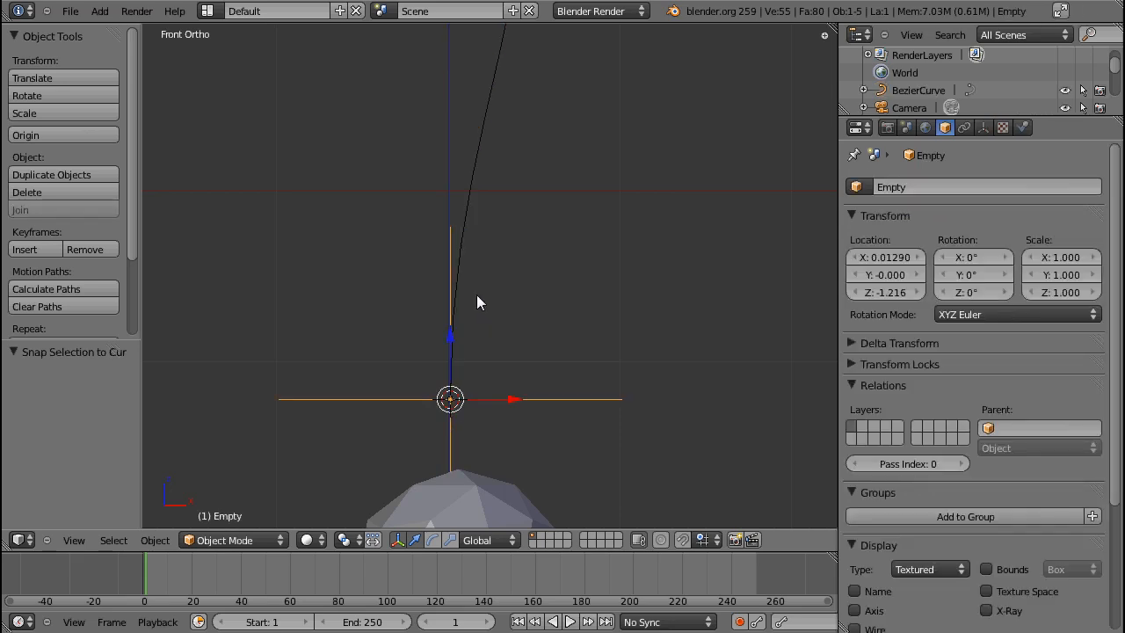
# Check the curve's lower control point, then rotate the Empty about 47.8° on Y to bend the curve
pyautogui.click(917, 90)
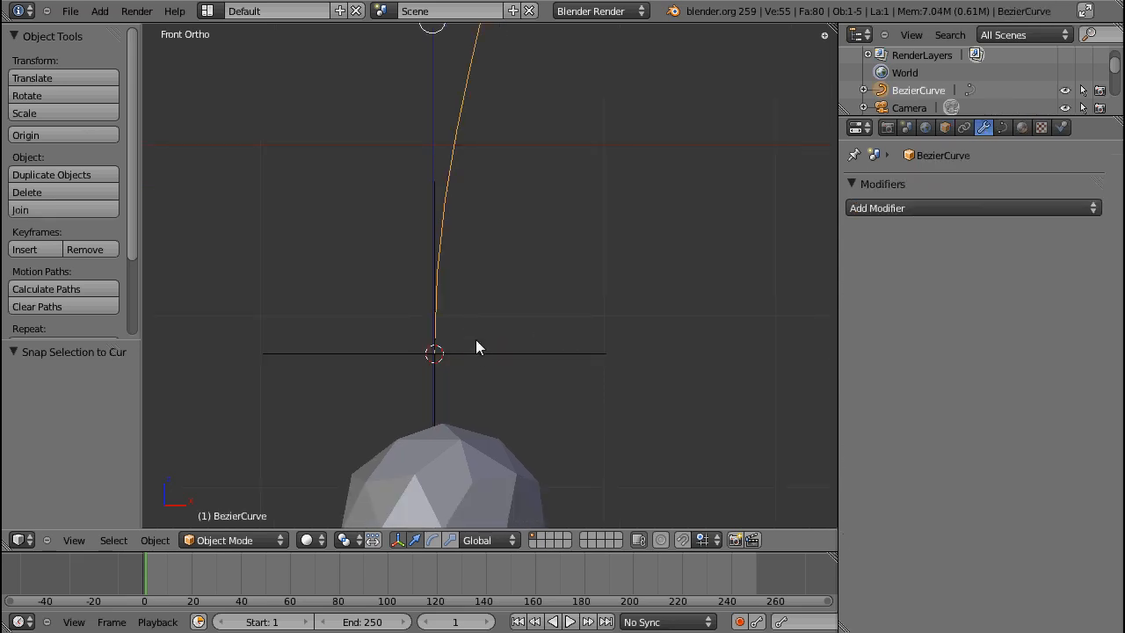
pyautogui.press('Tab')
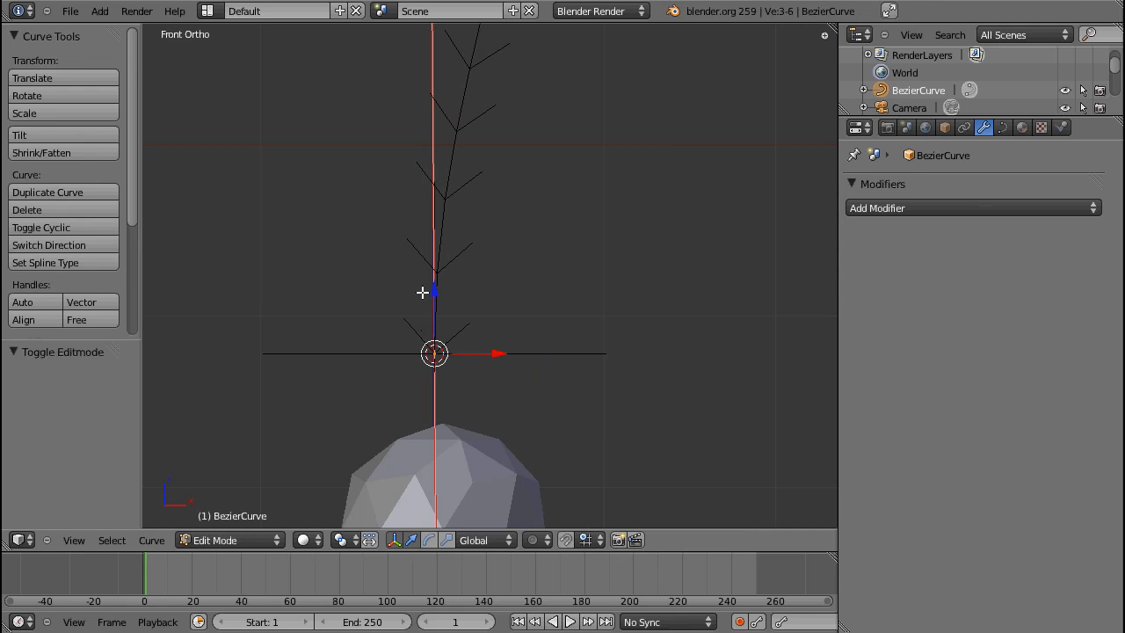
pyautogui.click(215, 540)
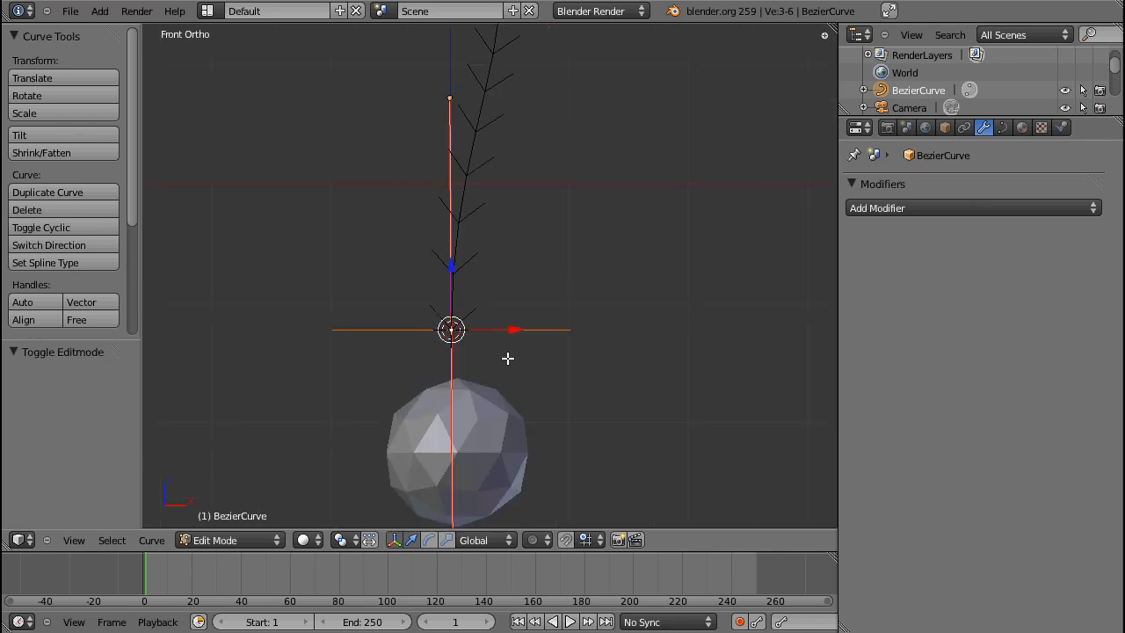
pyautogui.click(970, 208)
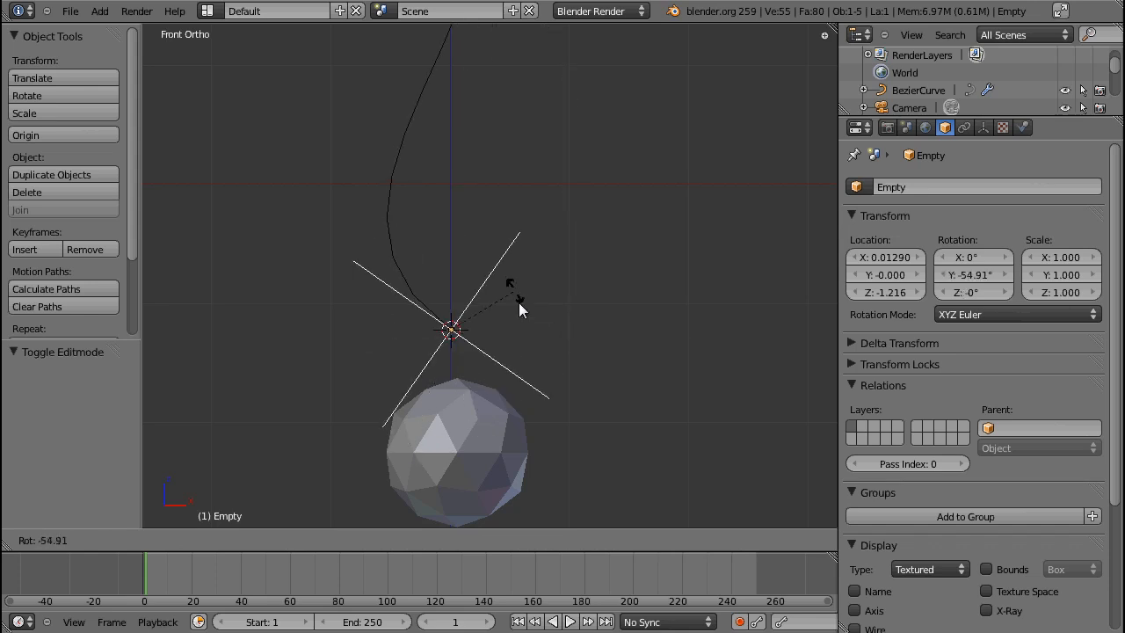
pyautogui.moveTo(536, 390)
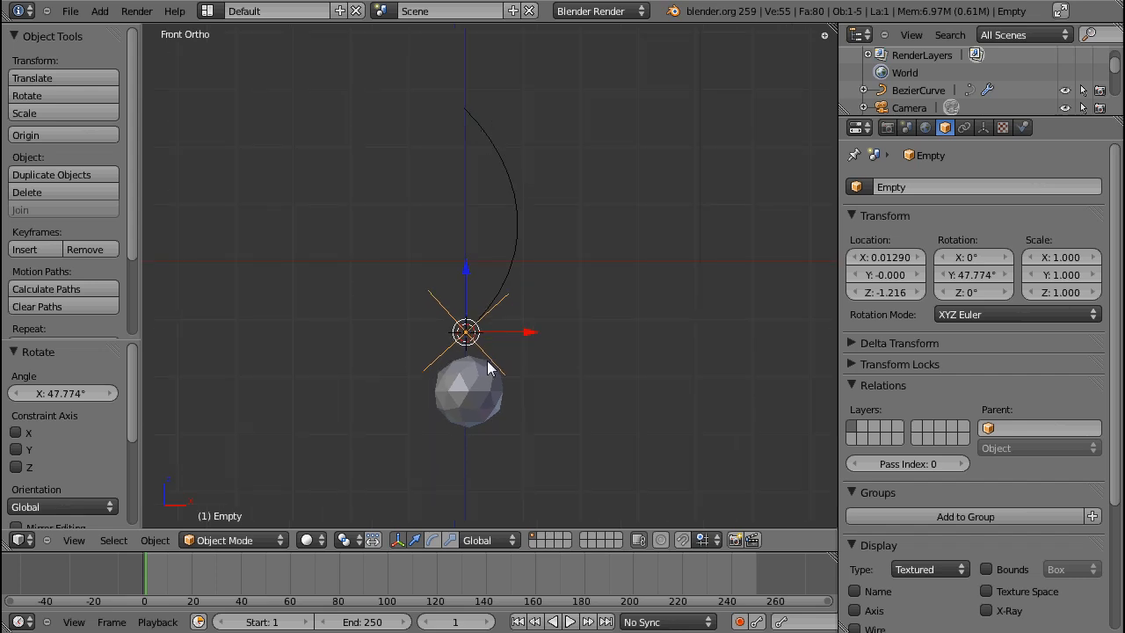
pyautogui.moveTo(465, 186)
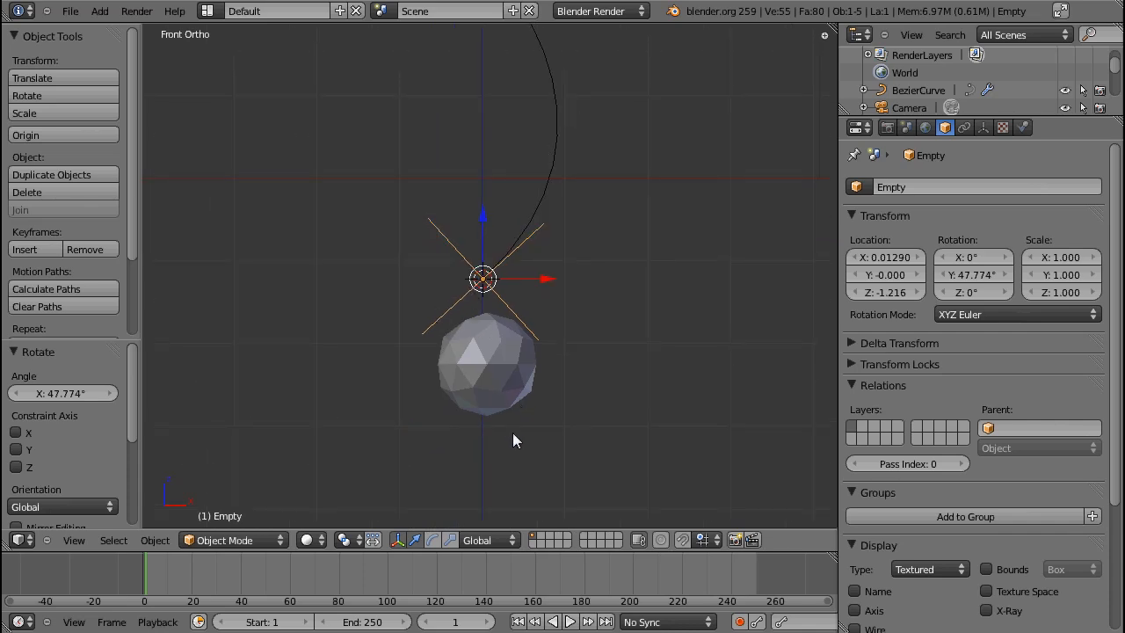
# Set the 3D cursor at the icosphere's top vertices and snap the Empty onto it
pyautogui.click(485, 381)
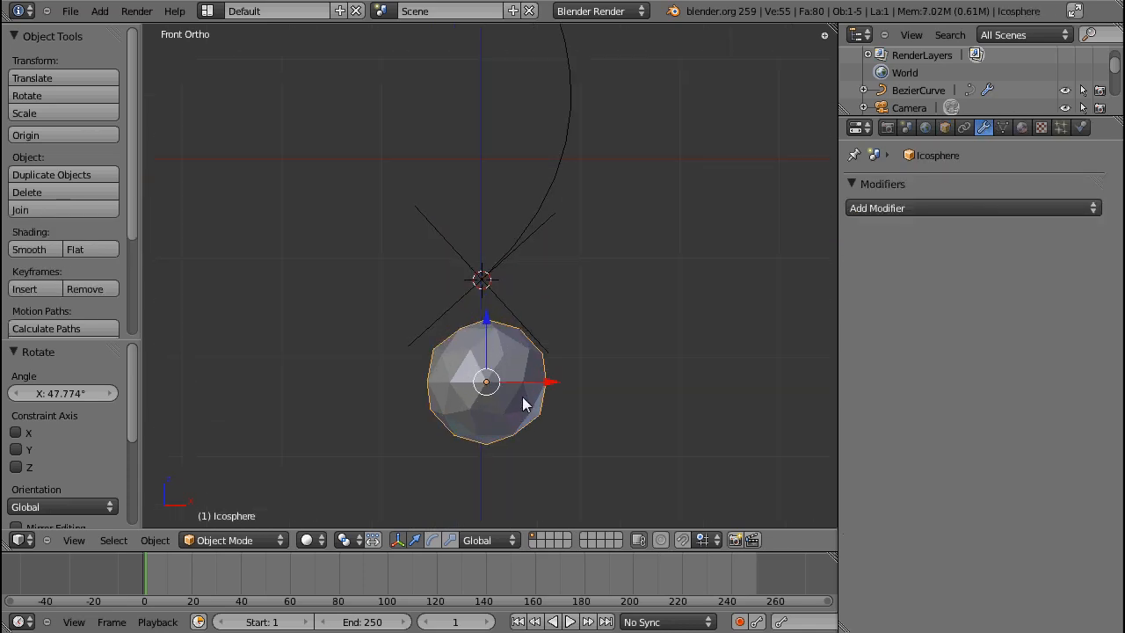
pyautogui.press('Tab')
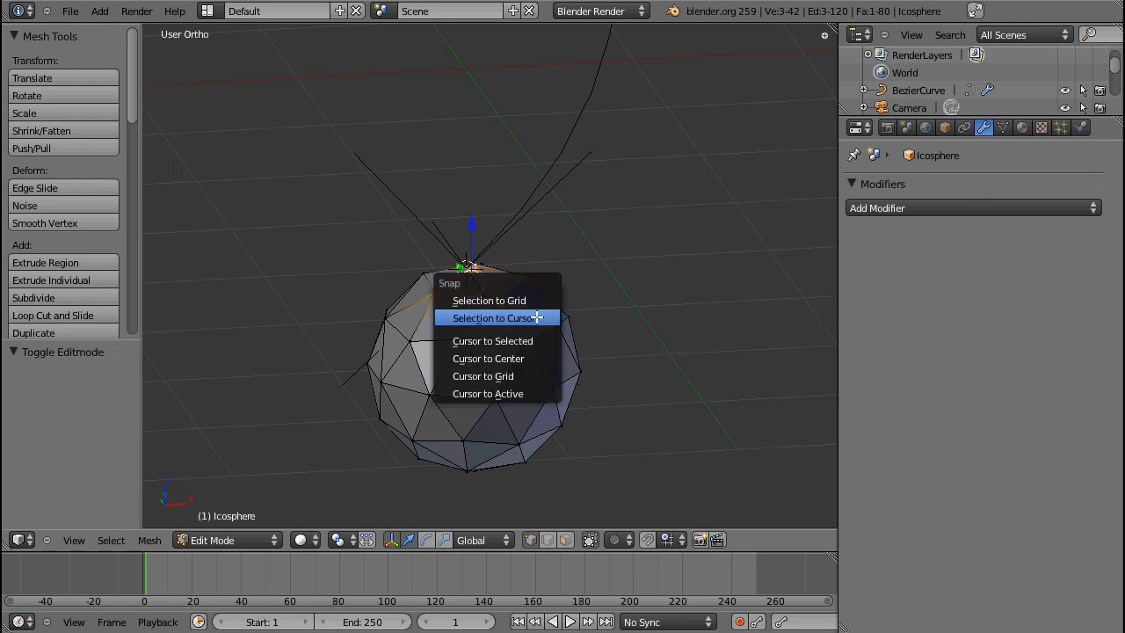
pyautogui.click(496, 317)
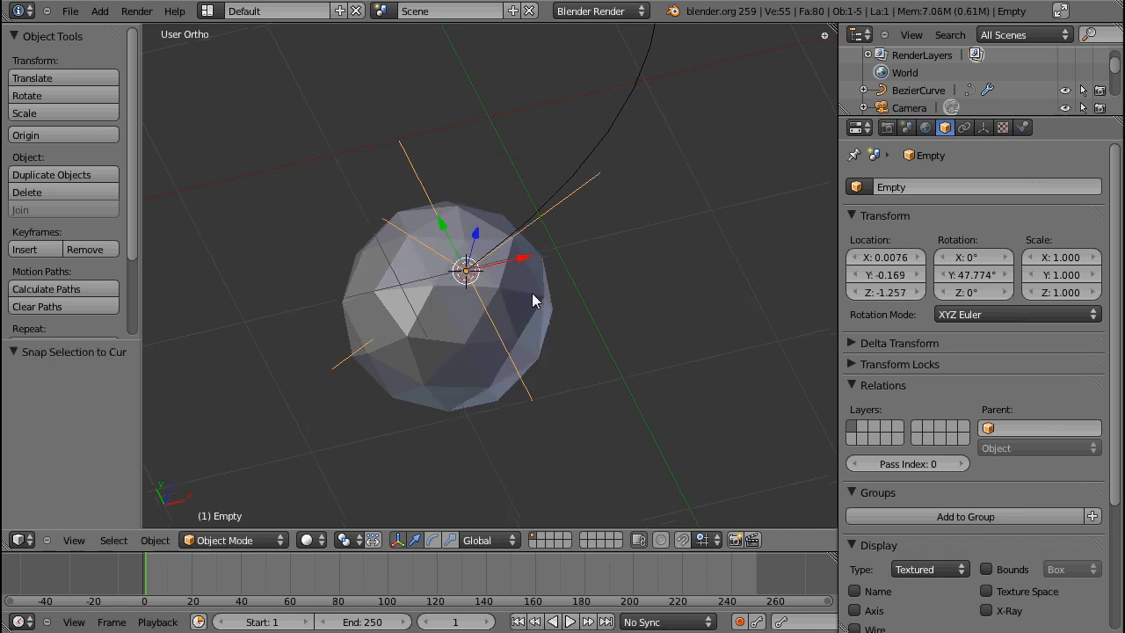
# Make the Empty a vertex parent of three top icosphere vertices (Ctrl+P)
pyautogui.press('Tab')
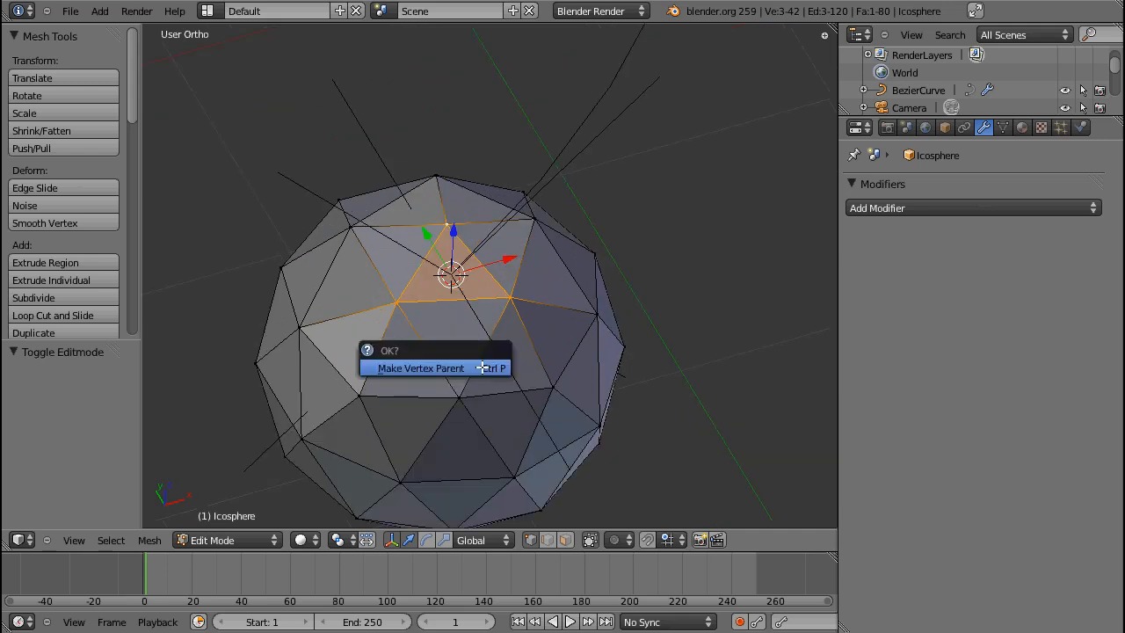
pyautogui.click(422, 367)
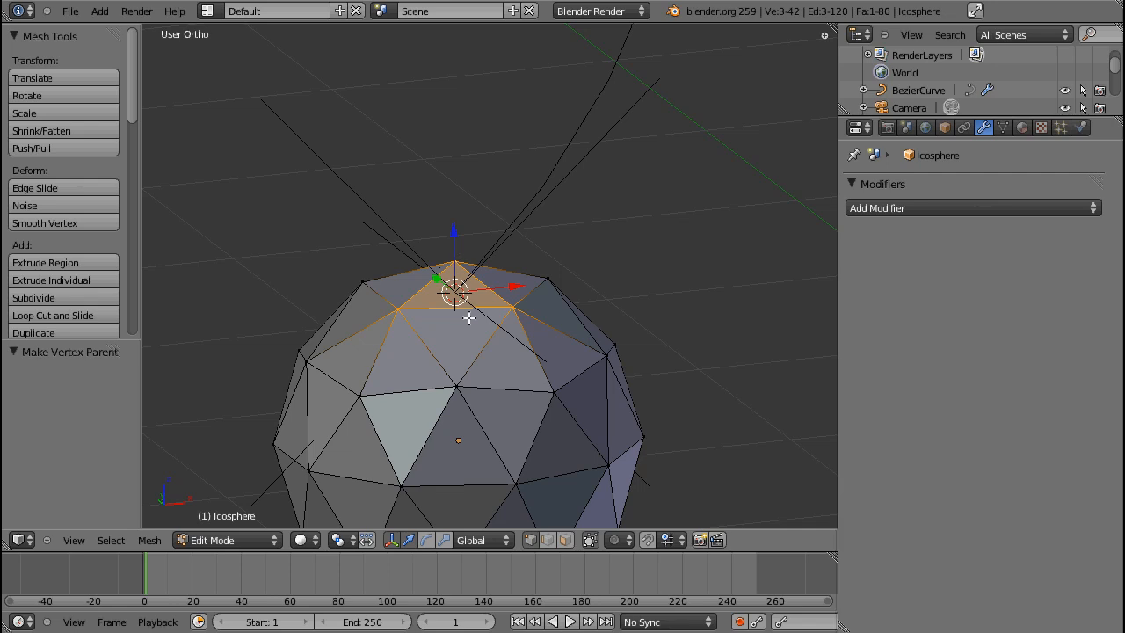
pyautogui.moveTo(481, 337)
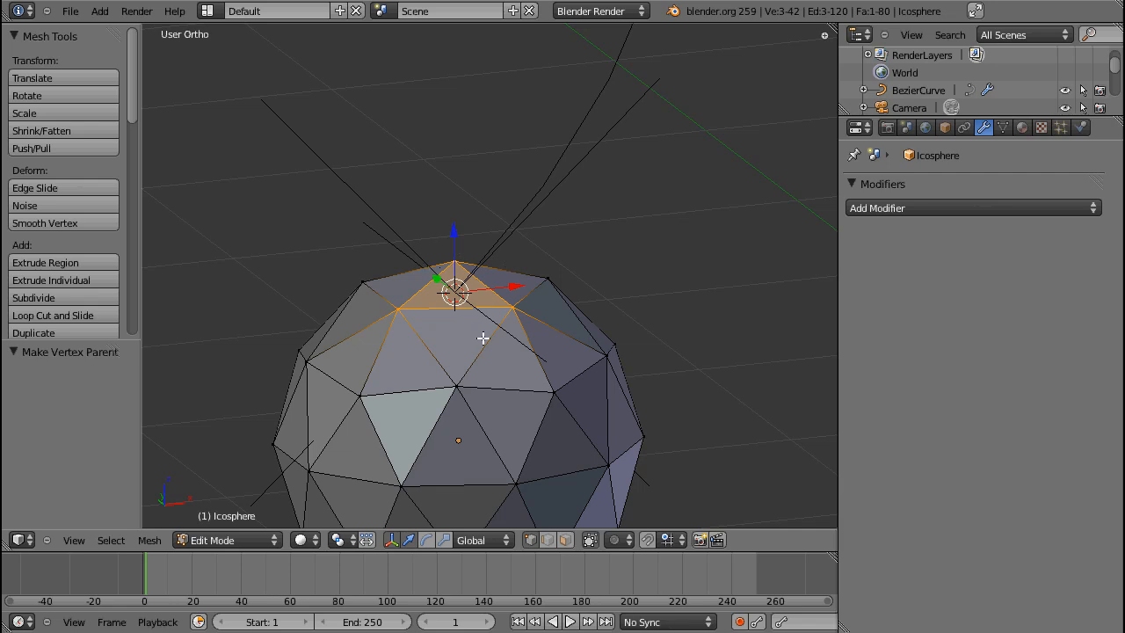
pyautogui.moveTo(455, 267)
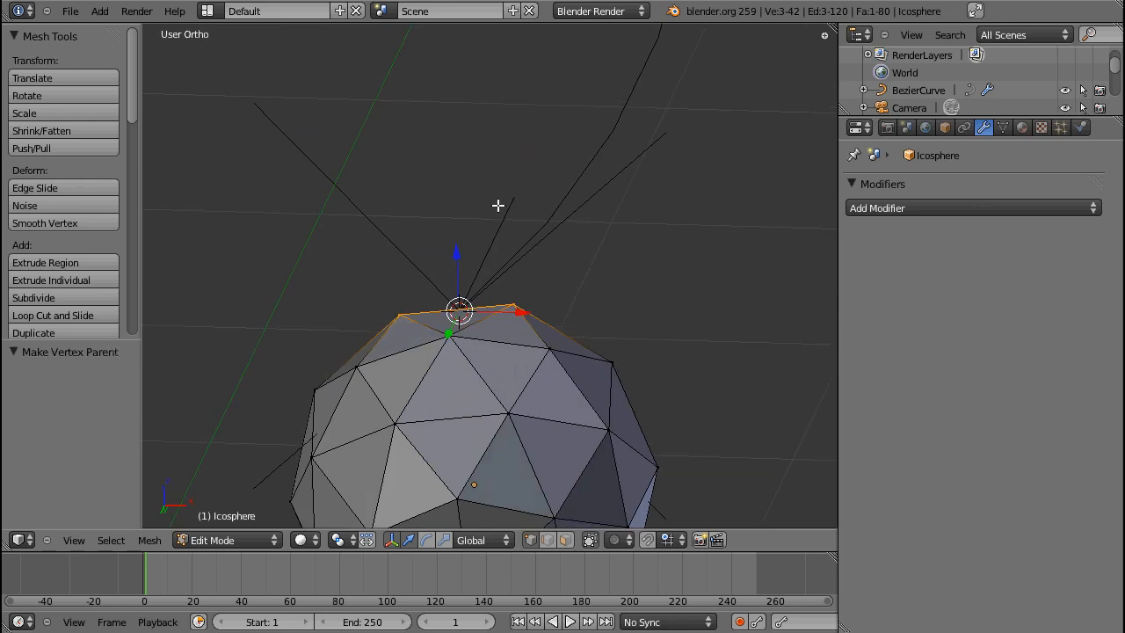
pyautogui.press('Tab')
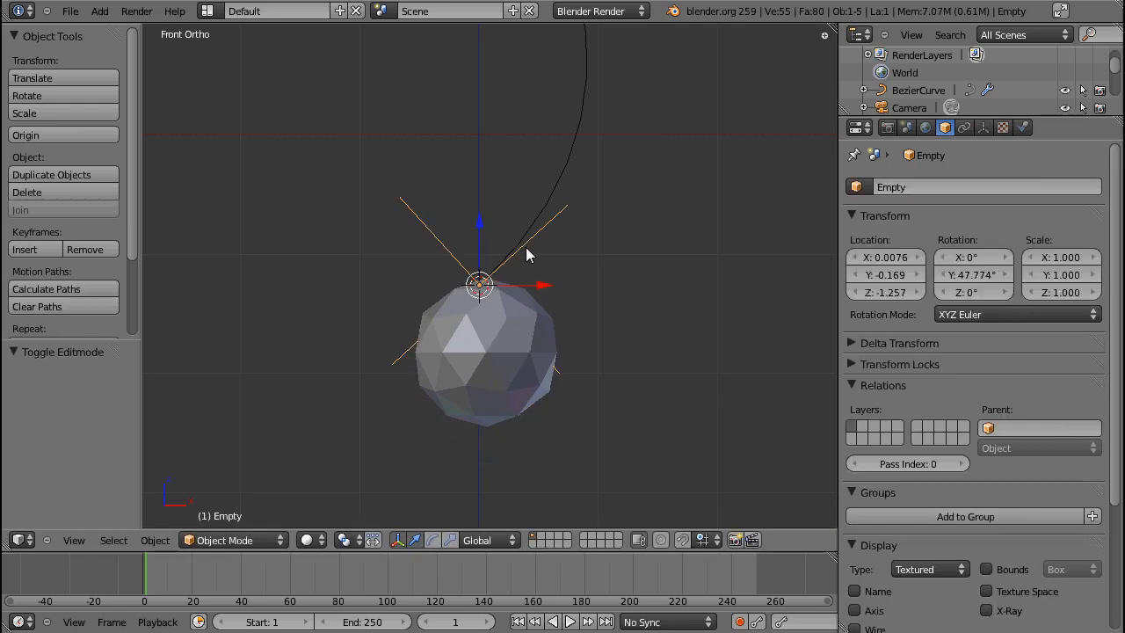
pyautogui.moveTo(457, 264)
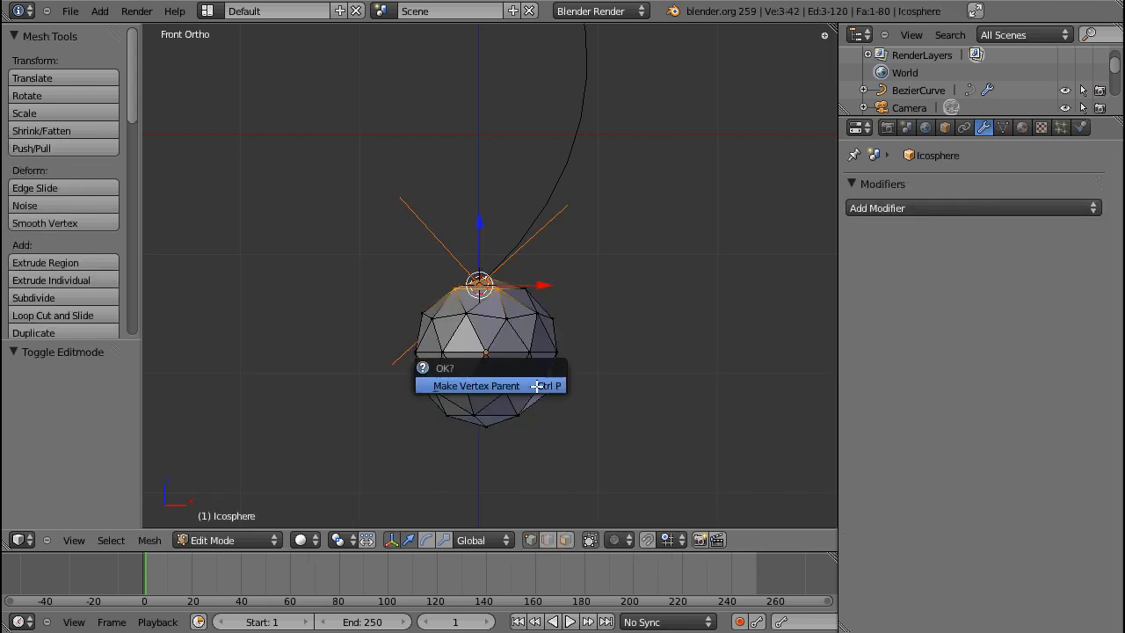
# Confirm Make Vertex Parent and scale the curve handles to 0 on X
pyautogui.click(475, 386)
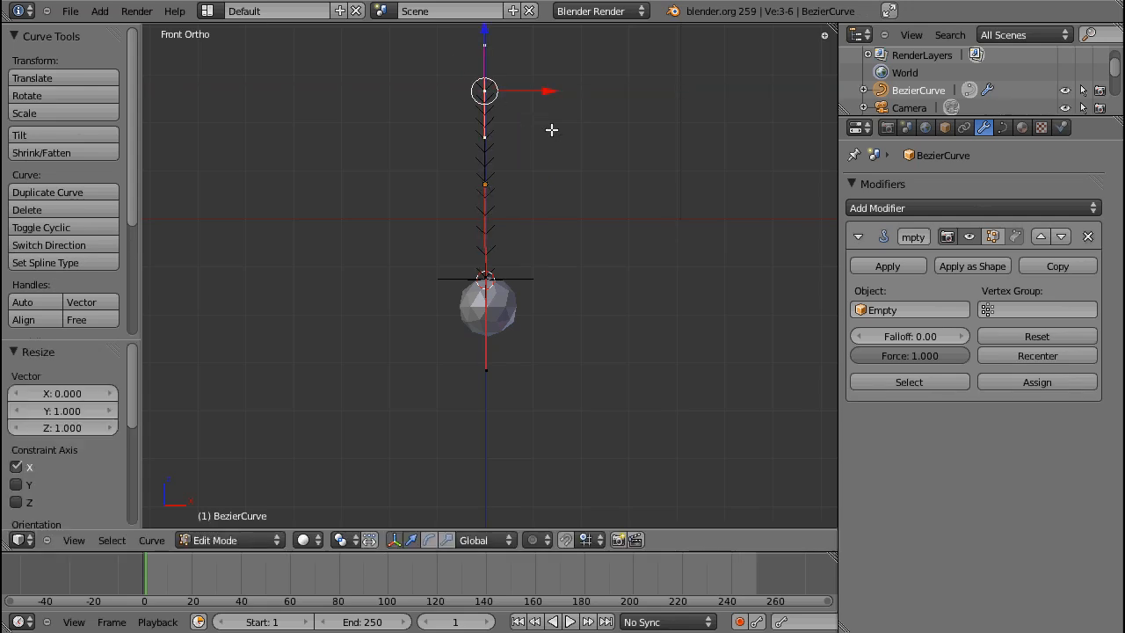
pyautogui.press('Tab')
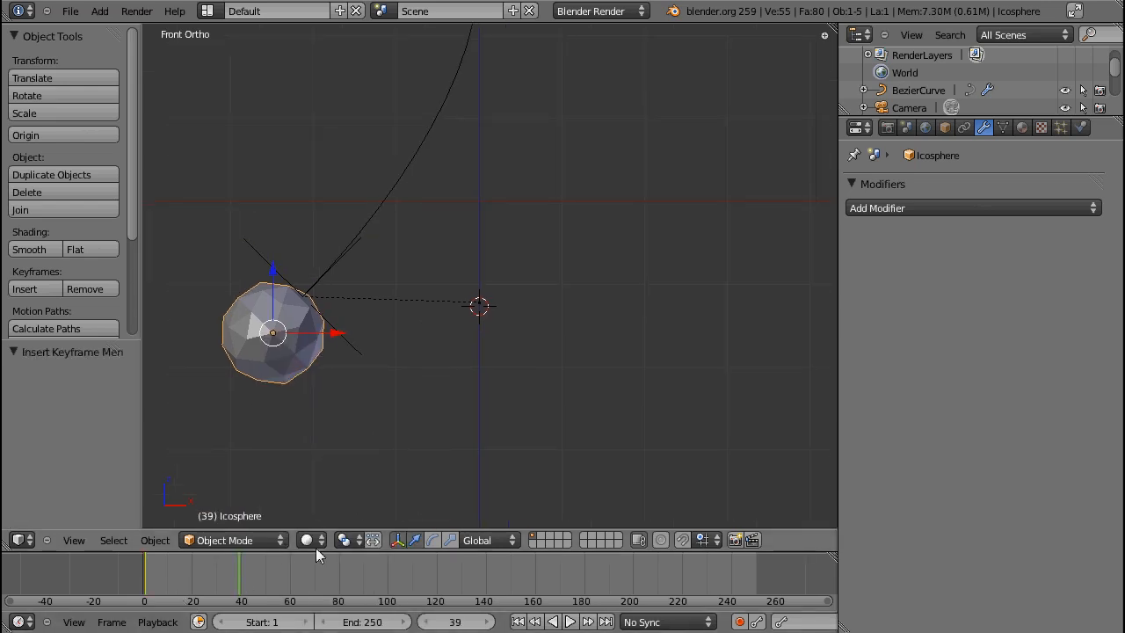
# Swing the icosphere to the right, insert a keyframe, and scrub to frame 27 to review the rocking
pyautogui.moveTo(273, 332); pyautogui.dragTo(604, 348)
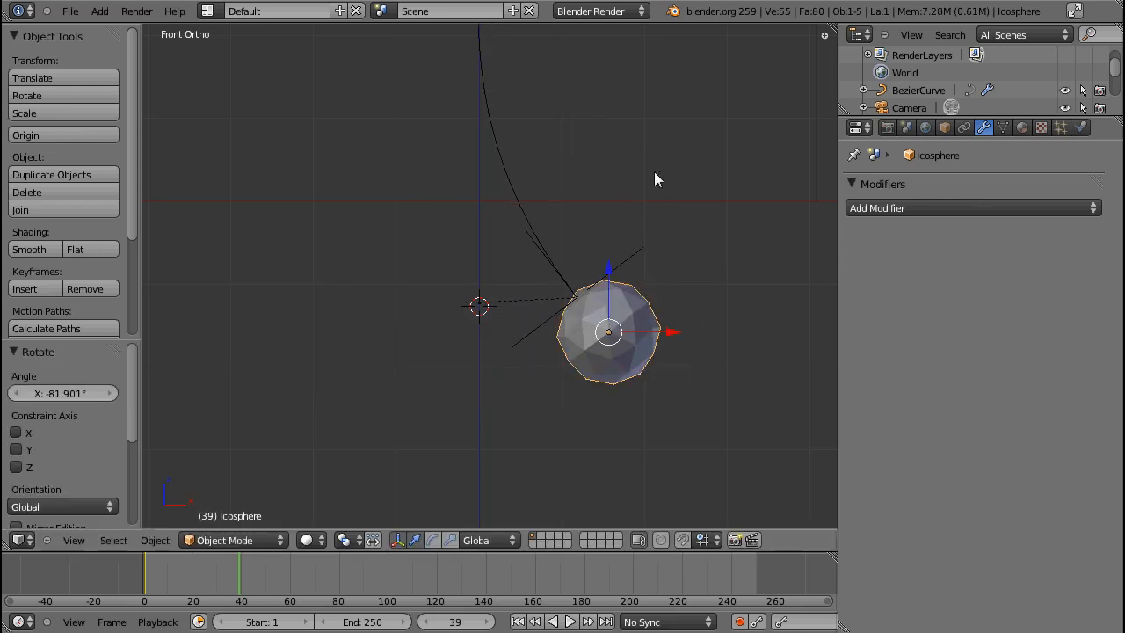
pyautogui.click(25, 288)
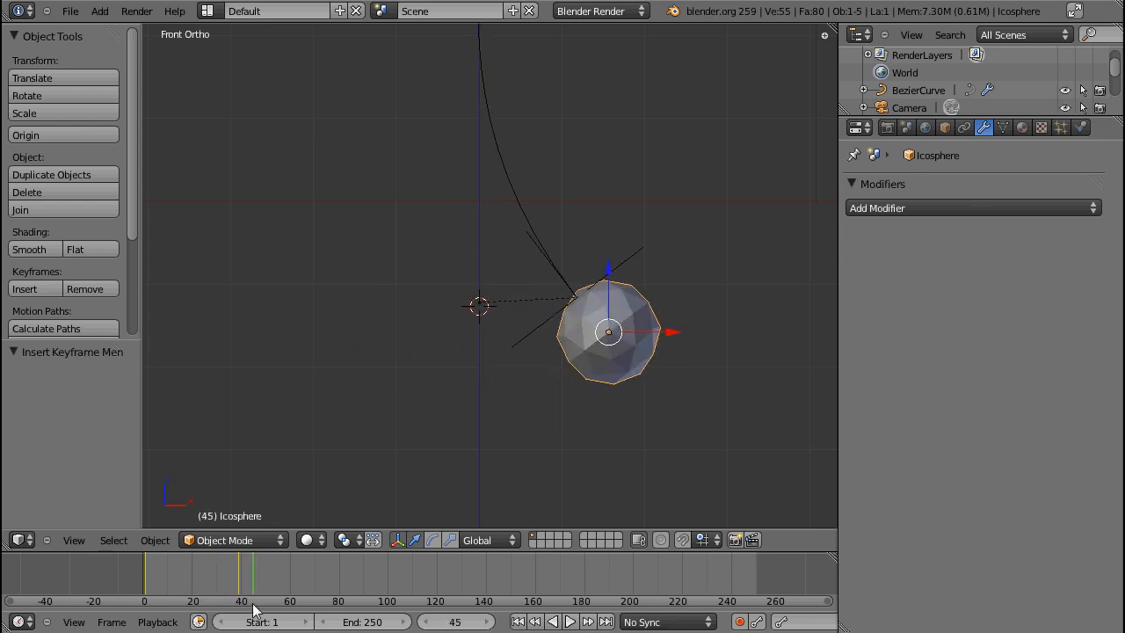
pyautogui.click(215, 601)
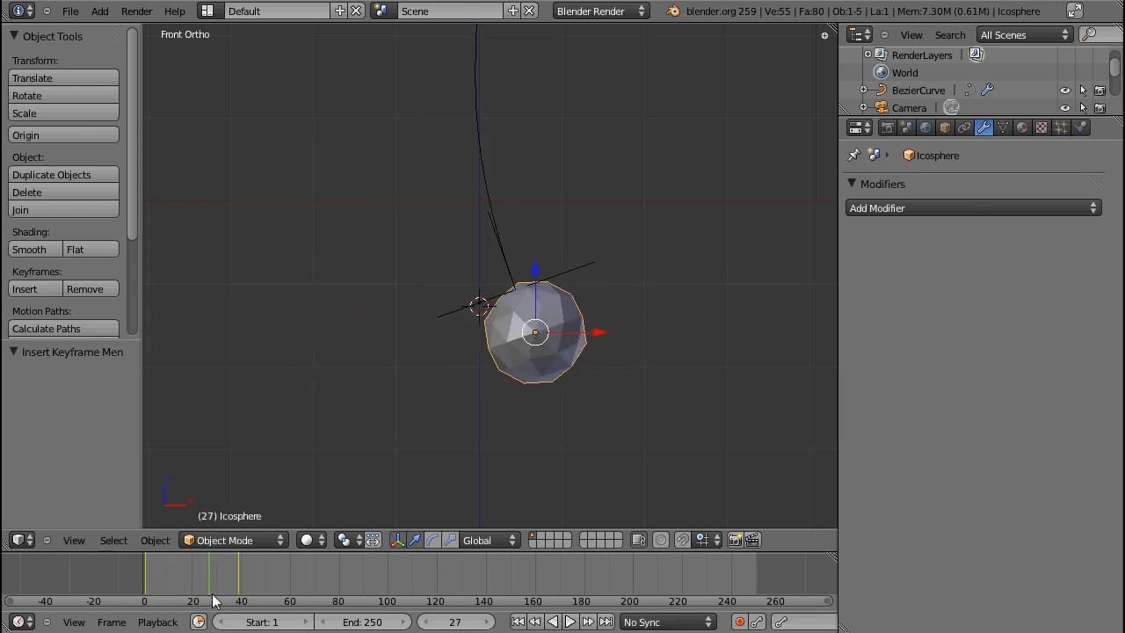
pyautogui.click(200, 601)
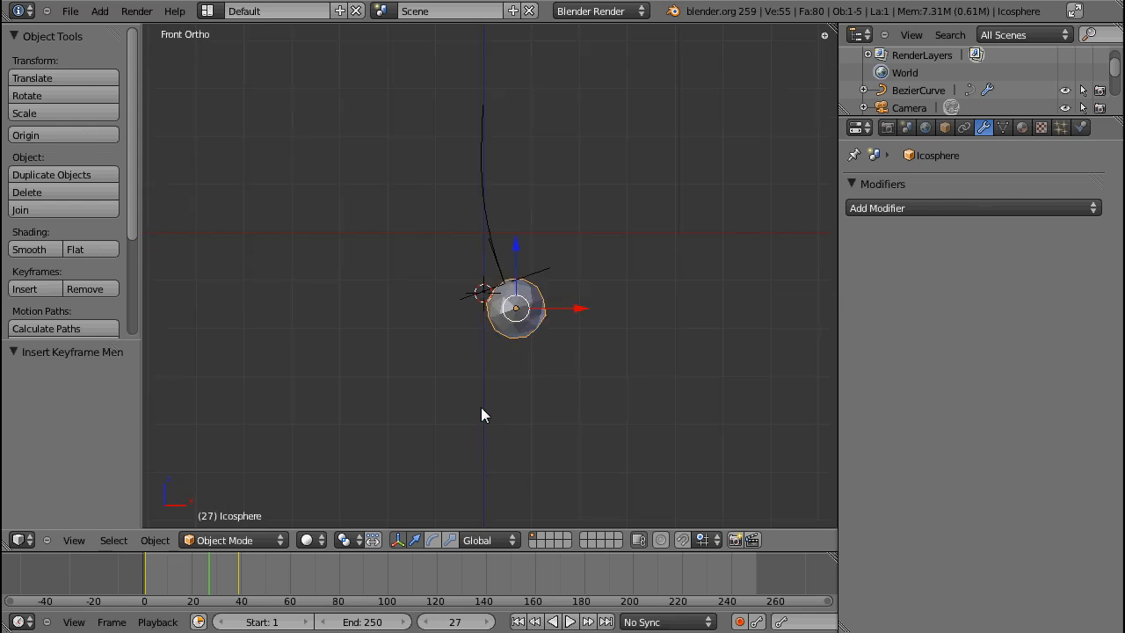
pyautogui.moveTo(516, 308); pyautogui.dragTo(524, 218)
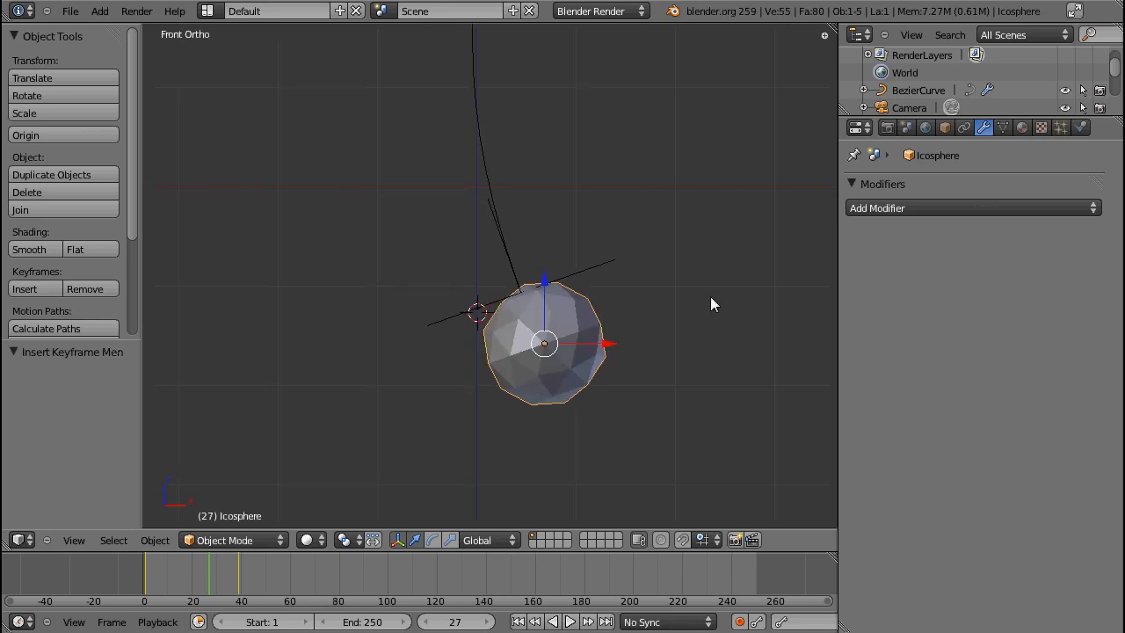
pyautogui.moveTo(516, 209)
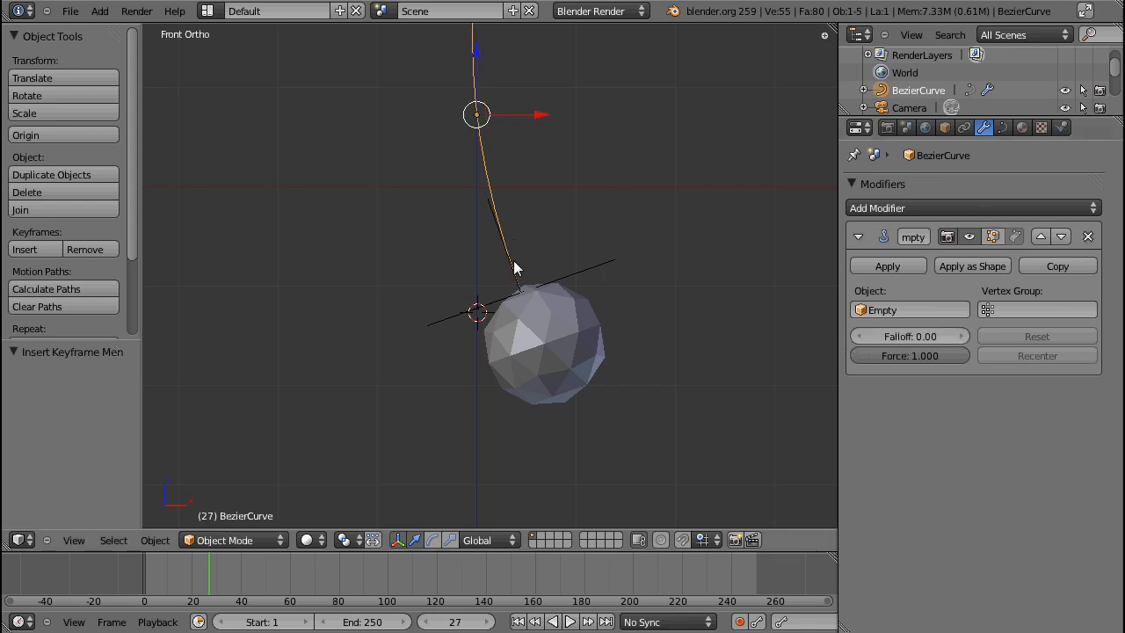
pyautogui.press('Tab')
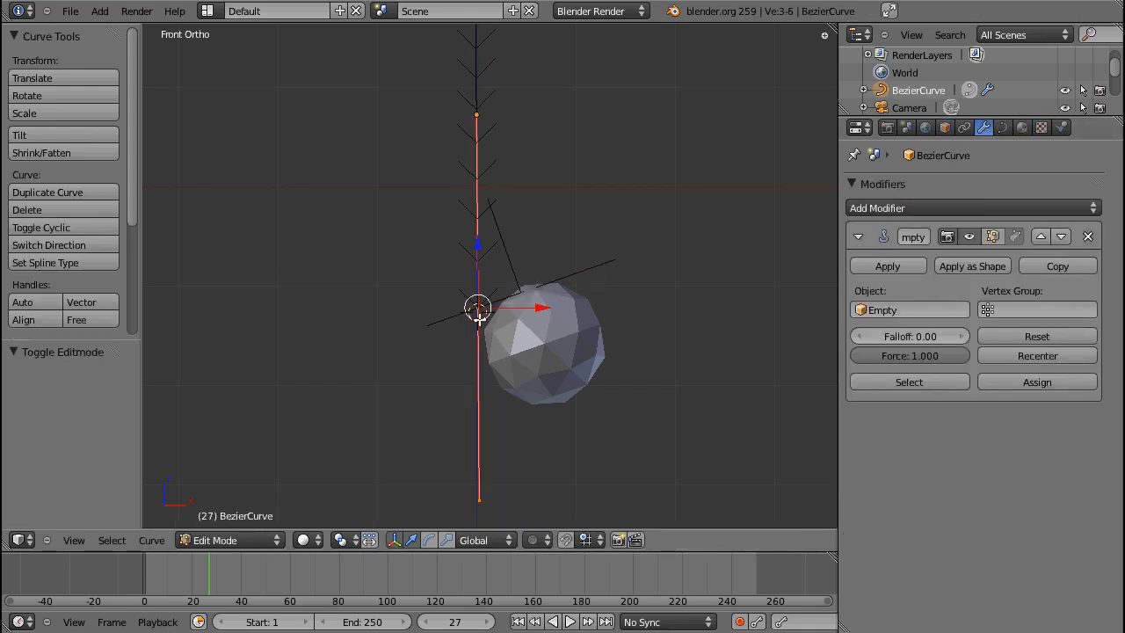
pyautogui.press('Tab')
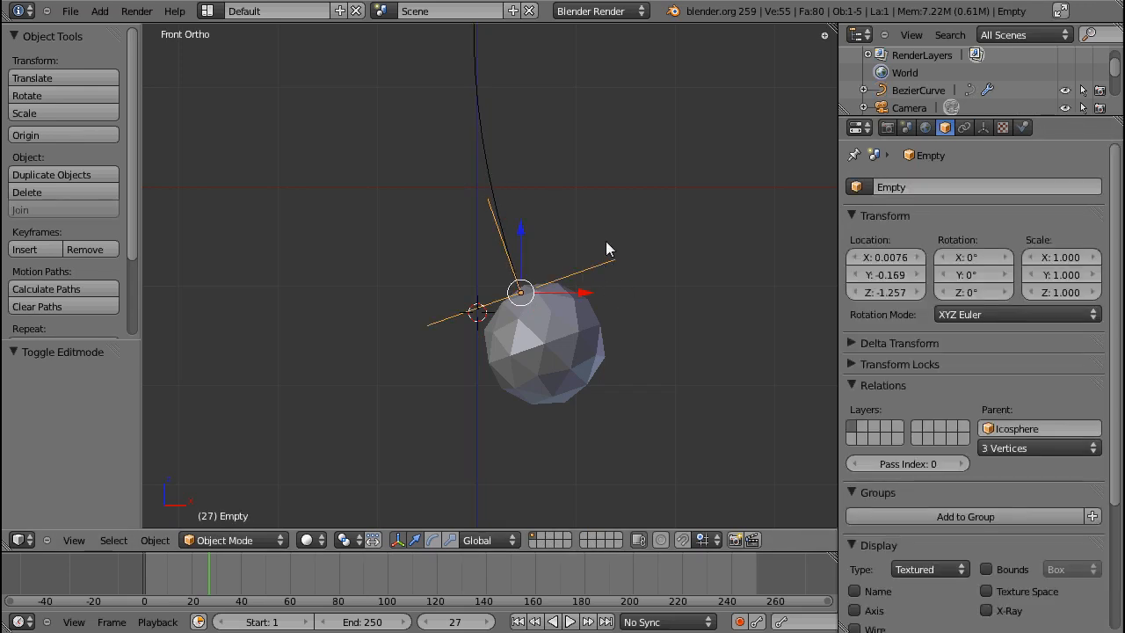
pyautogui.moveTo(506, 191)
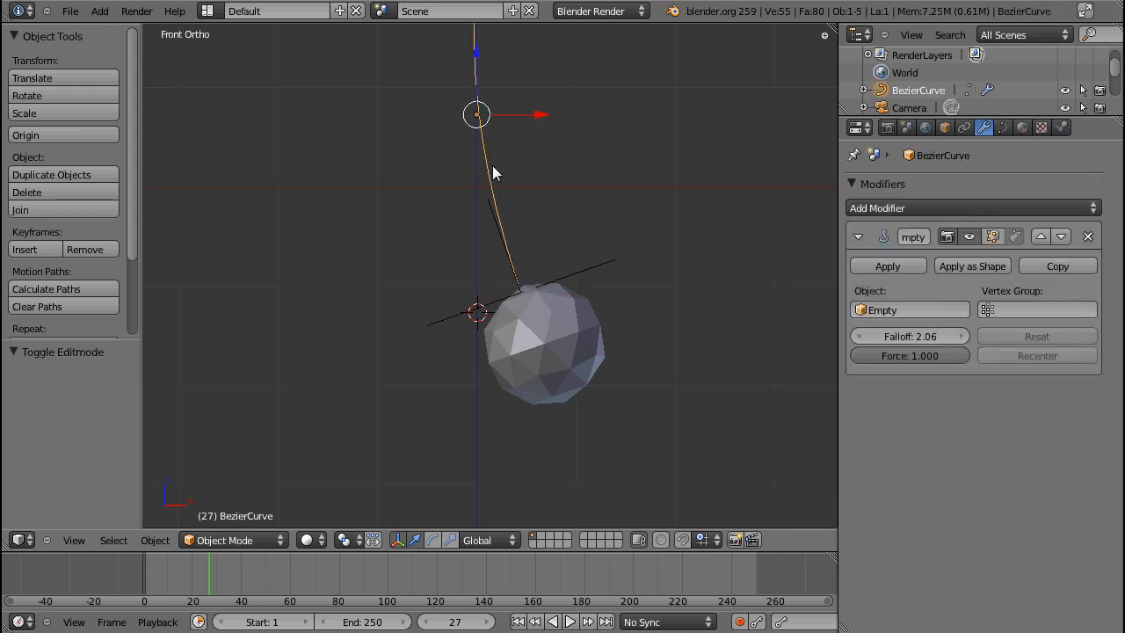
pyautogui.moveTo(563, 285)
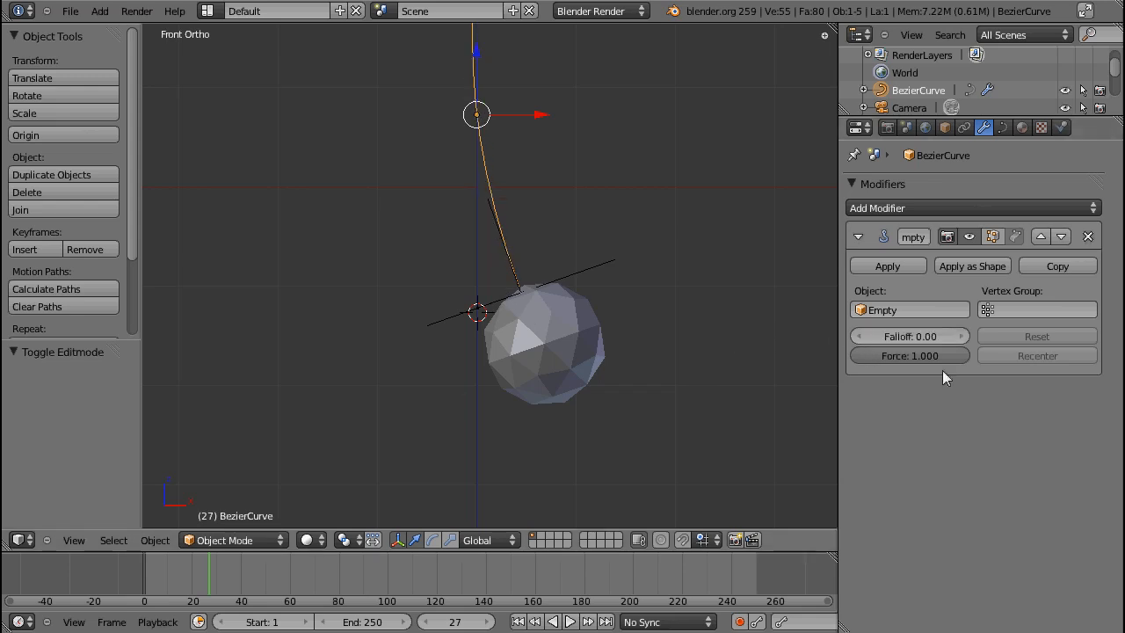
pyautogui.moveTo(1058, 422)
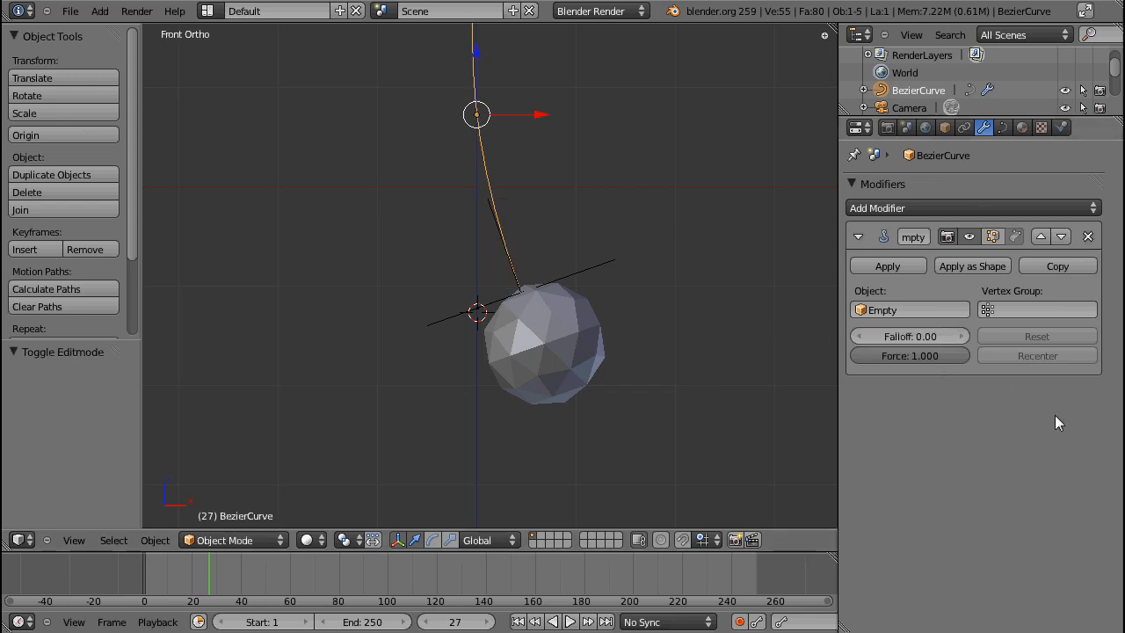
pyautogui.click(967, 207)
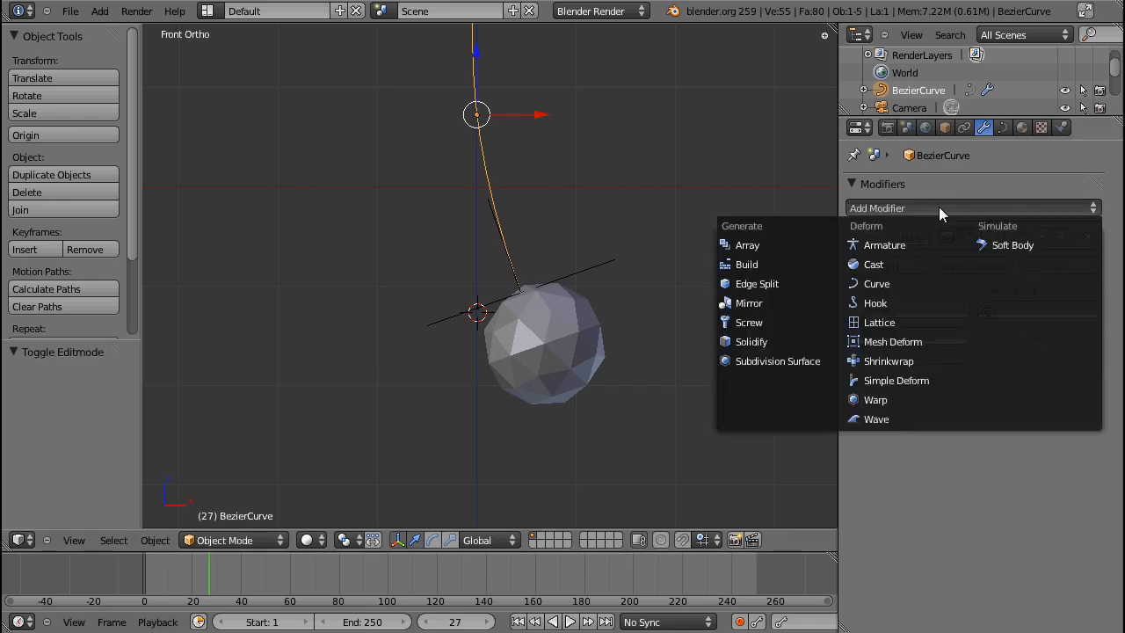
pyautogui.moveTo(878, 321)
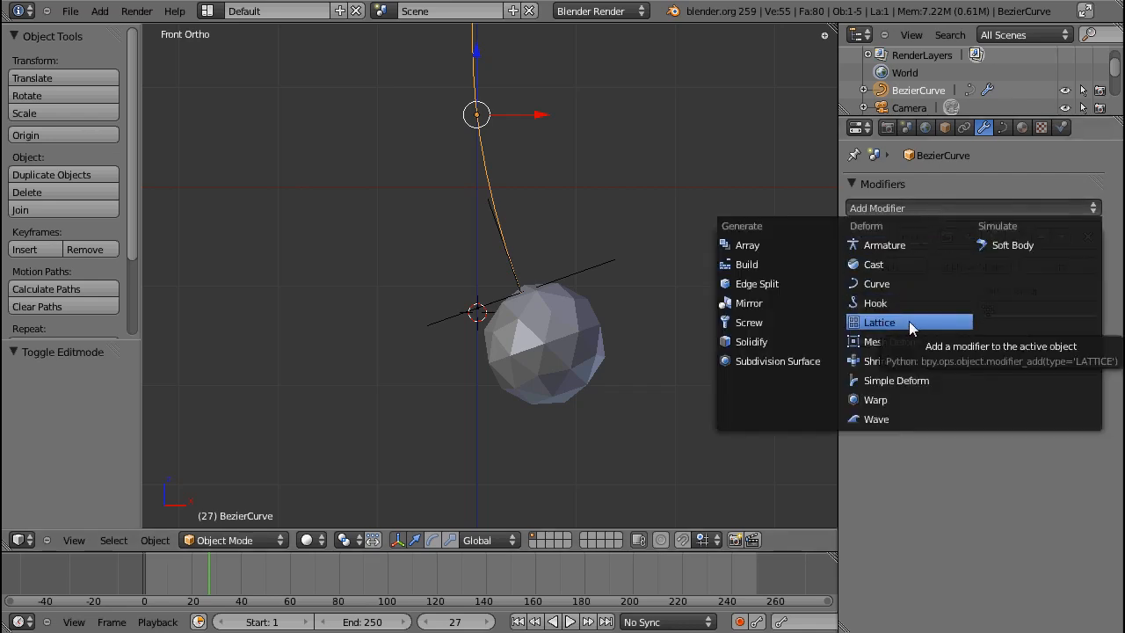
pyautogui.click(879, 321)
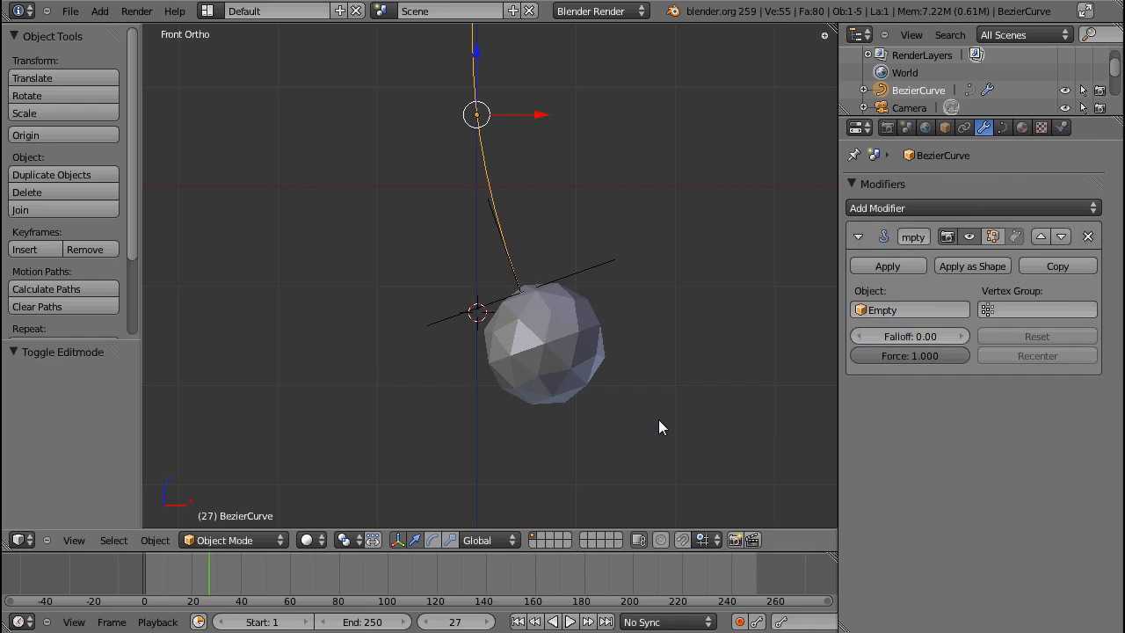